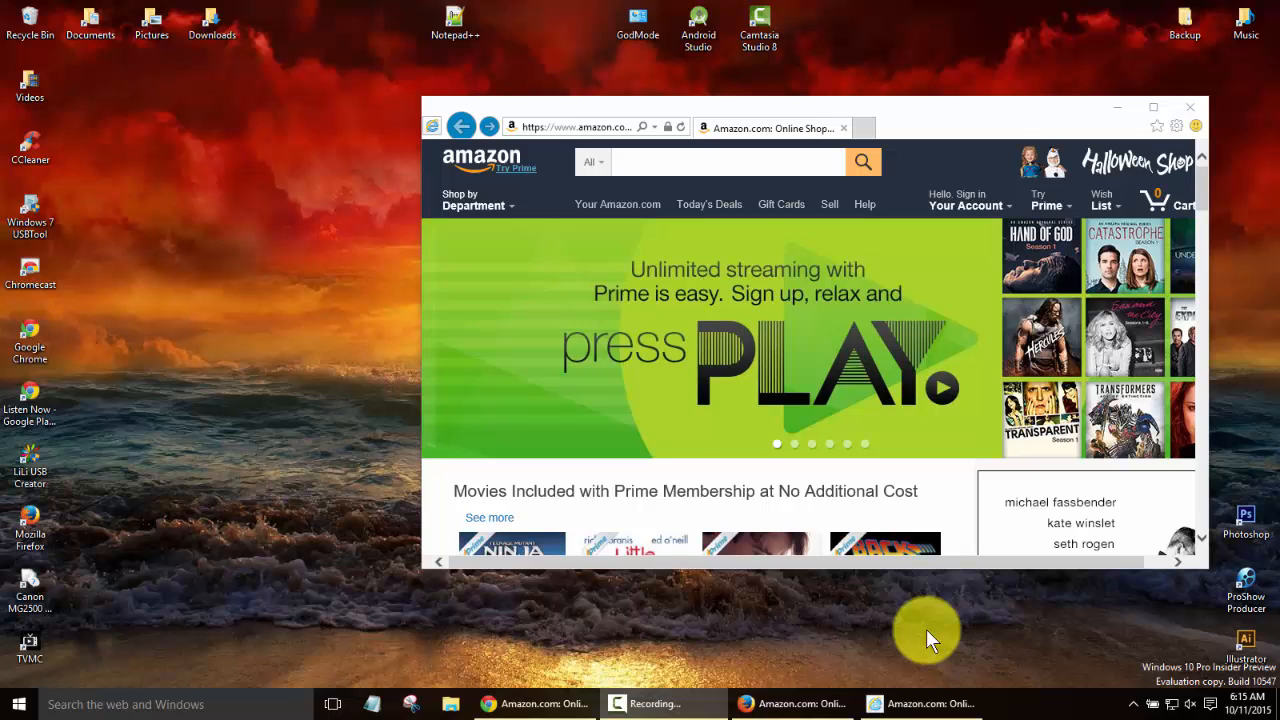
pyautogui.moveTo(304, 488)
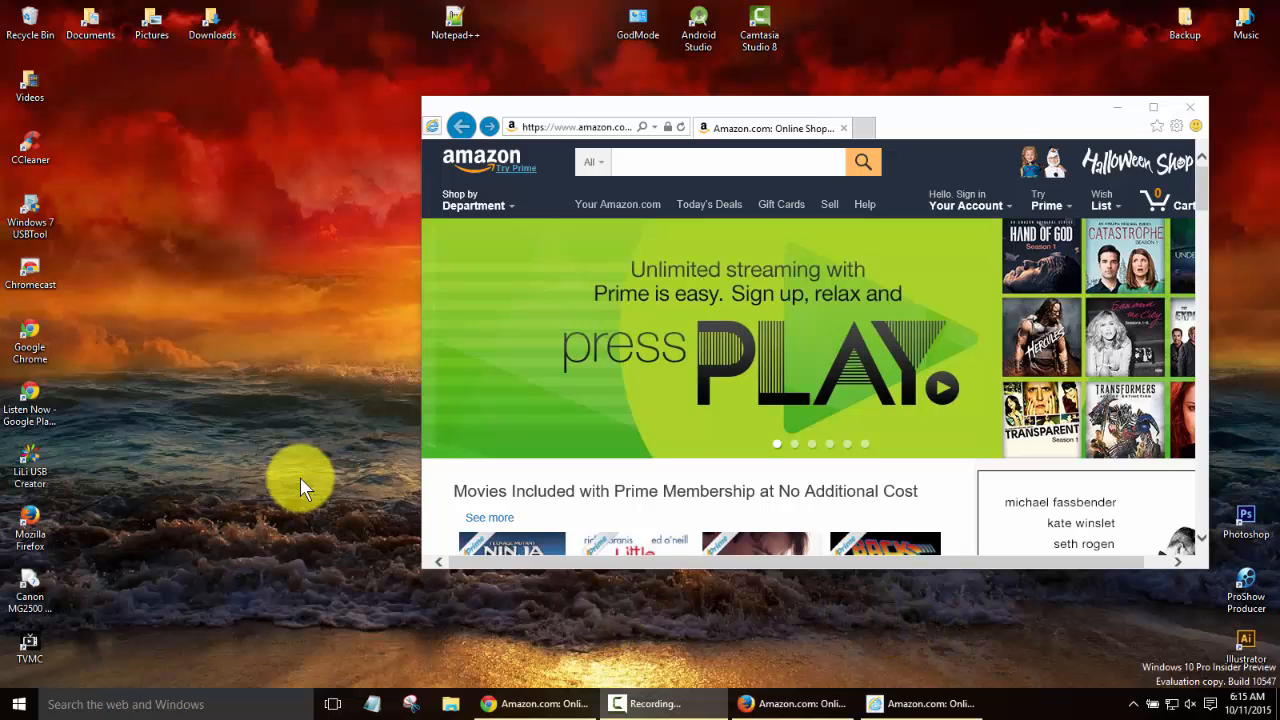
pyautogui.moveTo(224, 262)
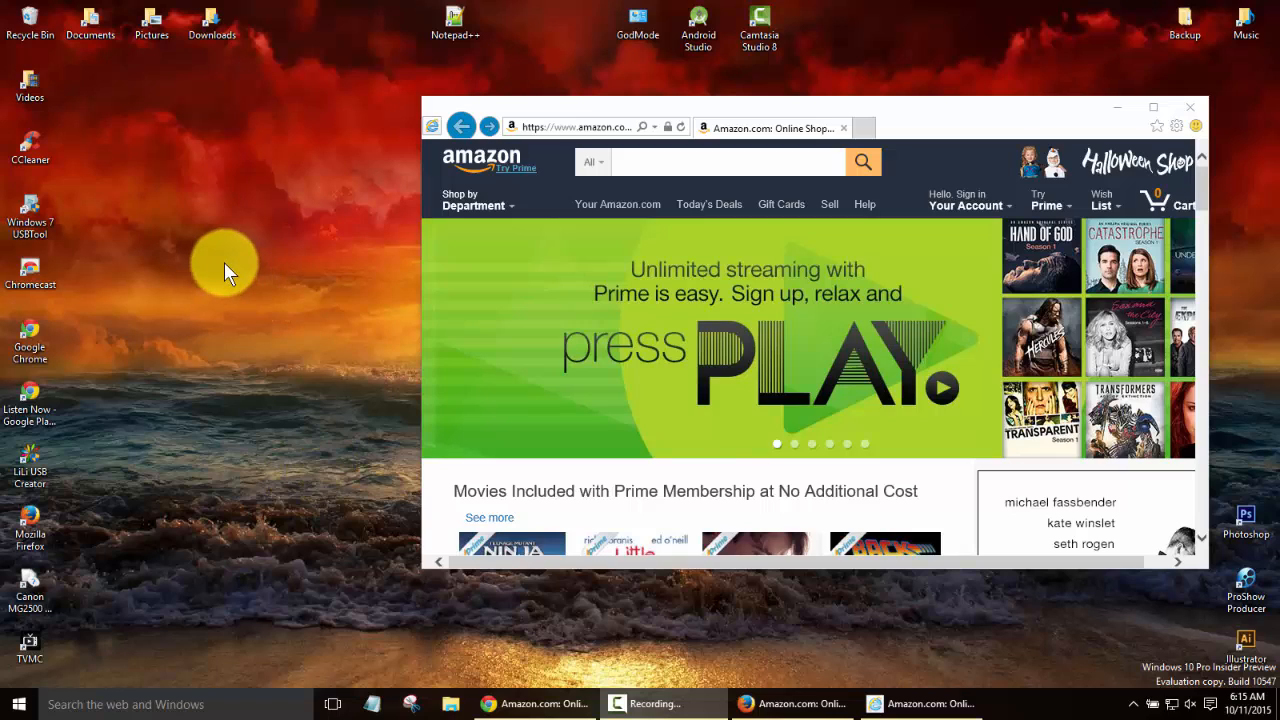
pyautogui.moveTo(184, 350)
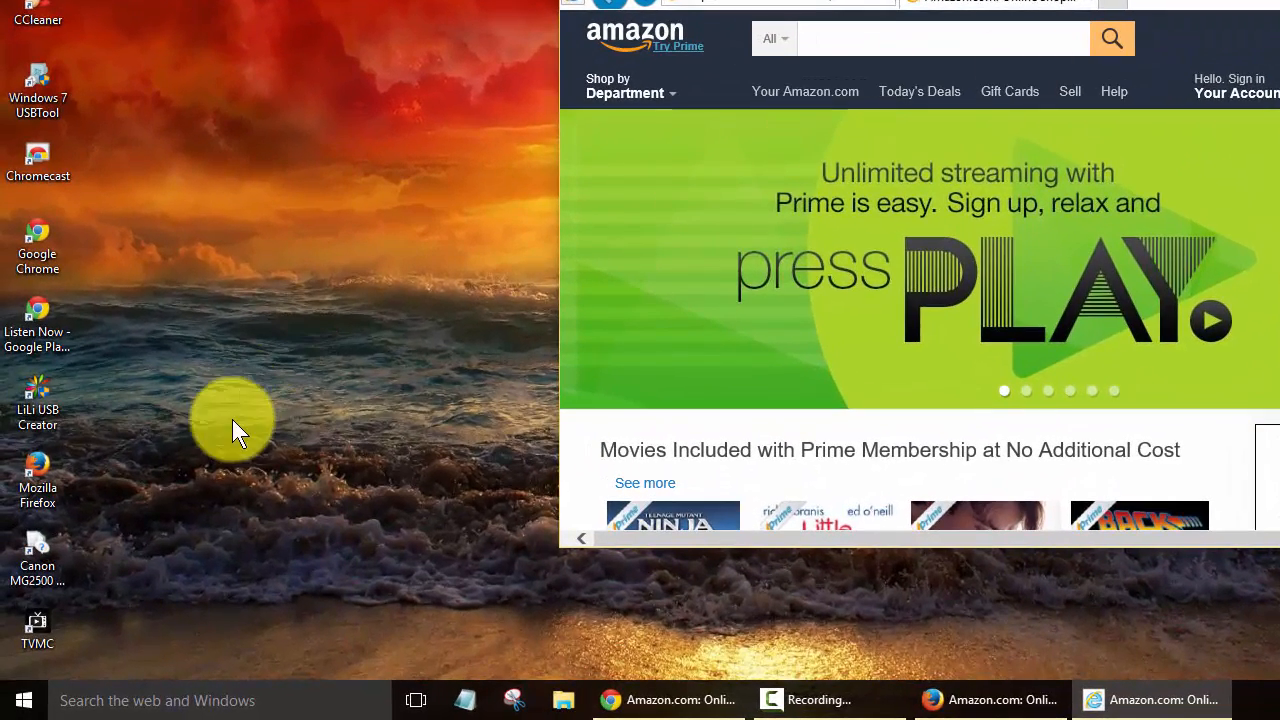
pyautogui.moveTo(180, 700)
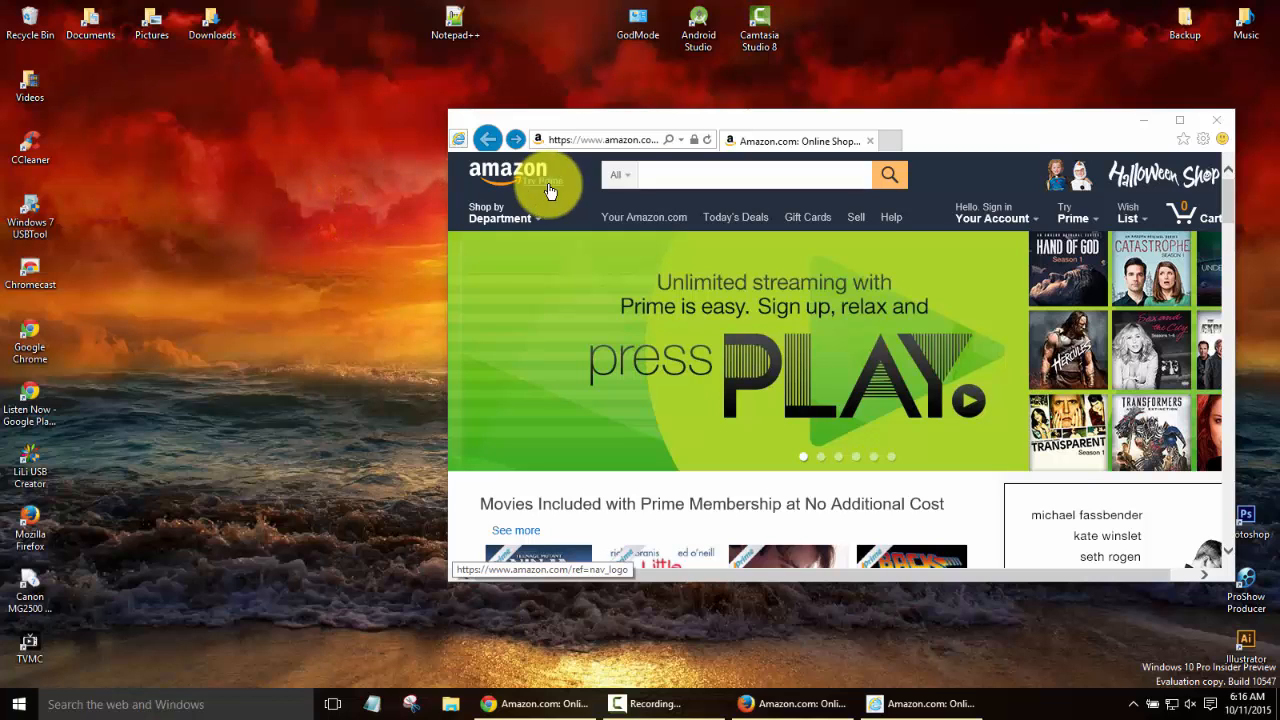
pyautogui.moveTo(600, 140)
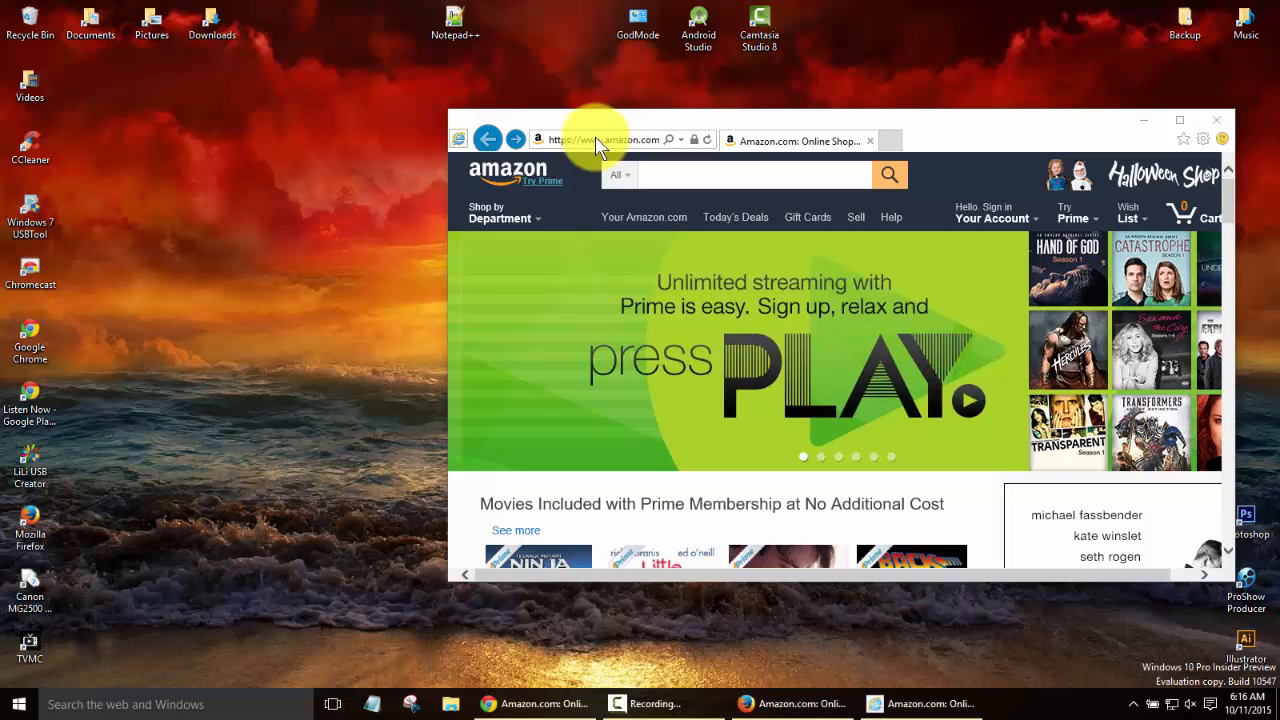
pyautogui.moveTo(566, 284)
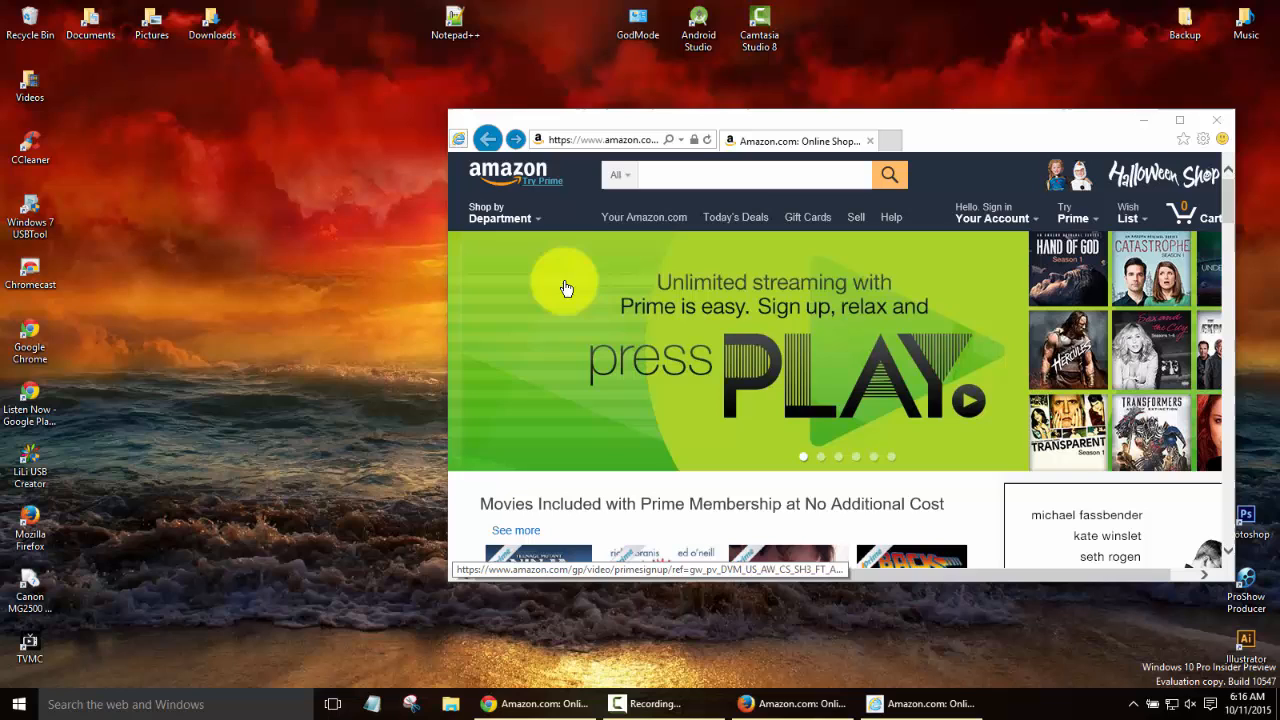
pyautogui.moveTo(996, 414)
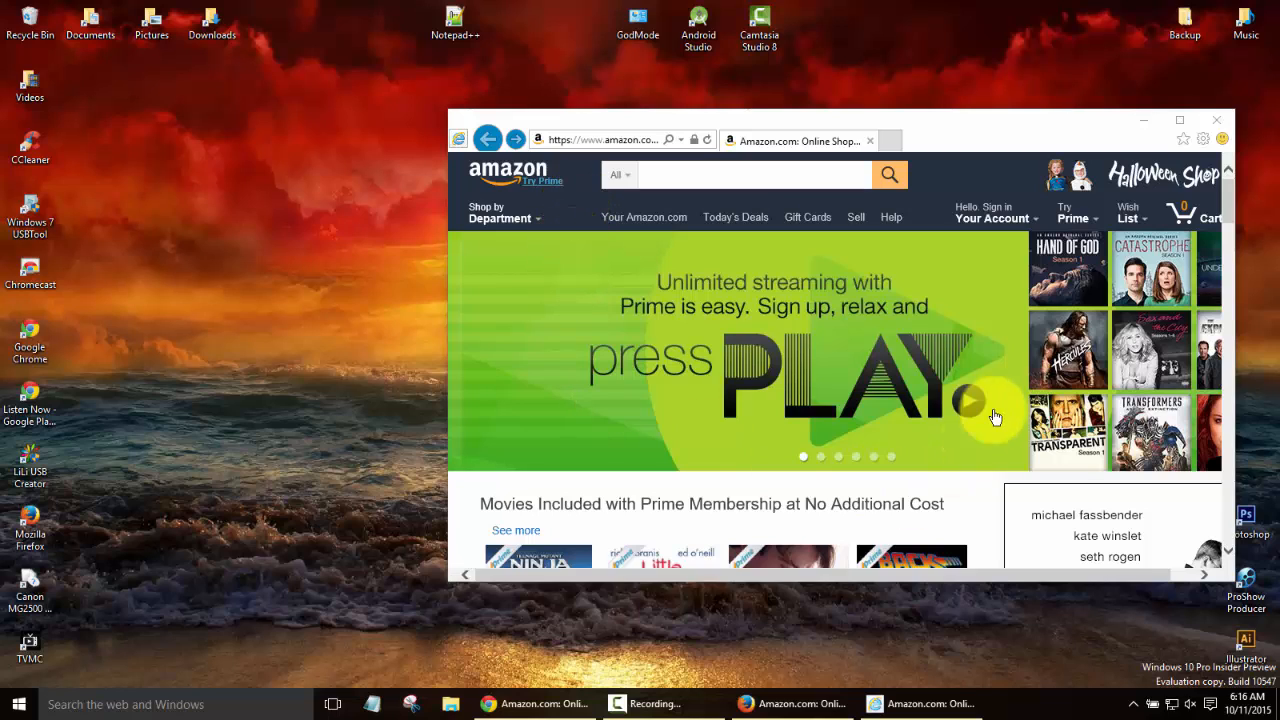
pyautogui.moveTo(664, 440)
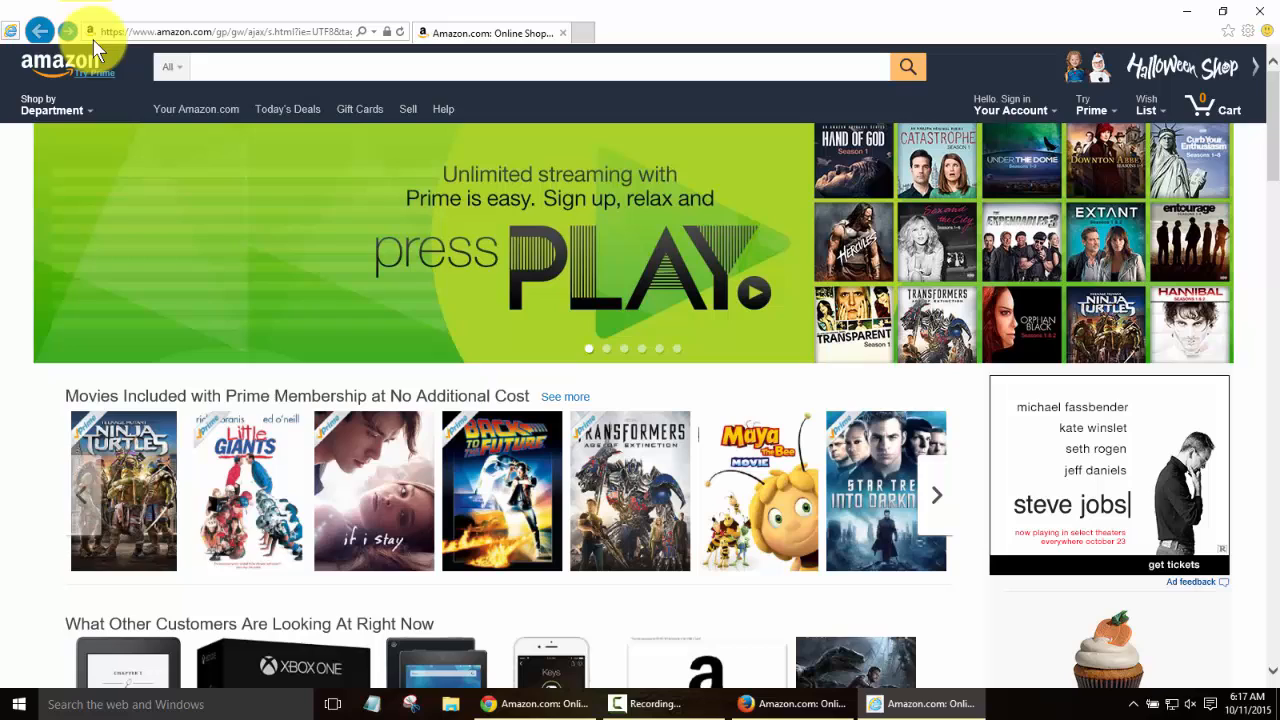
pyautogui.moveTo(464, 16)
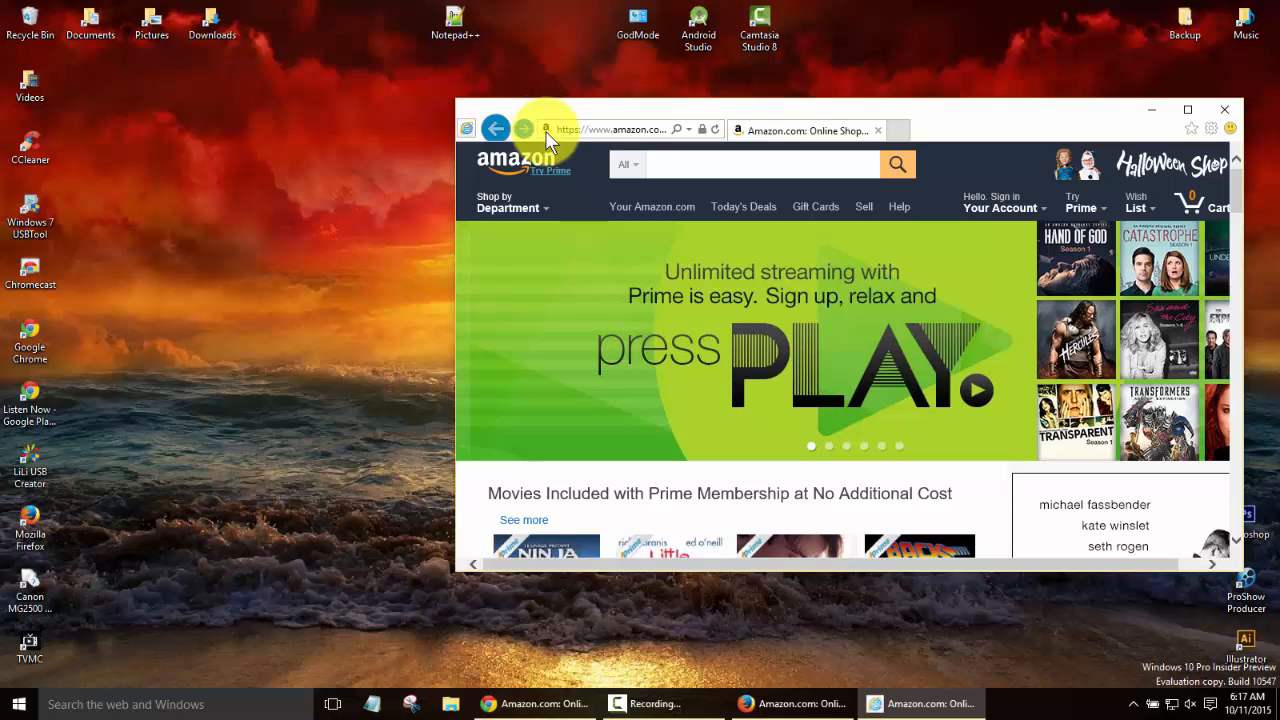
pyautogui.moveTo(464, 132)
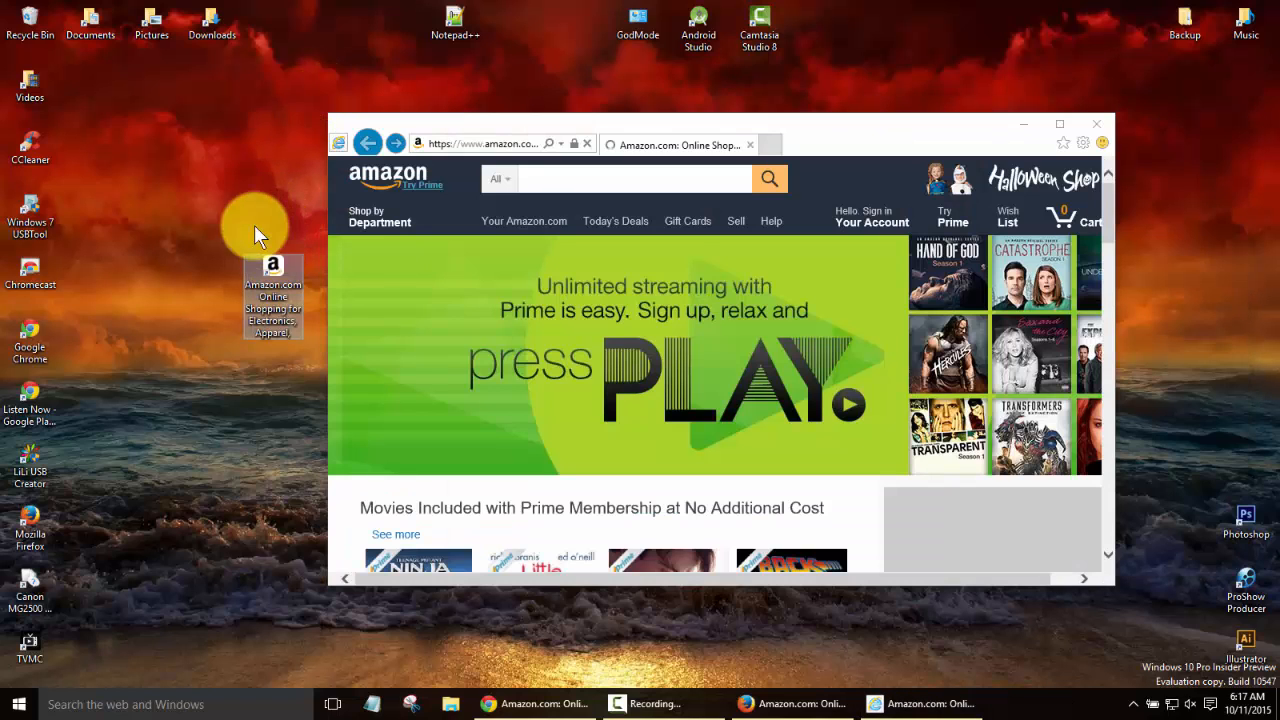
# Drop the Amazon home-page shortcut from the address bar onto the desktop.
pyautogui.moveTo(272, 290); pyautogui.dragTo(150, 110)
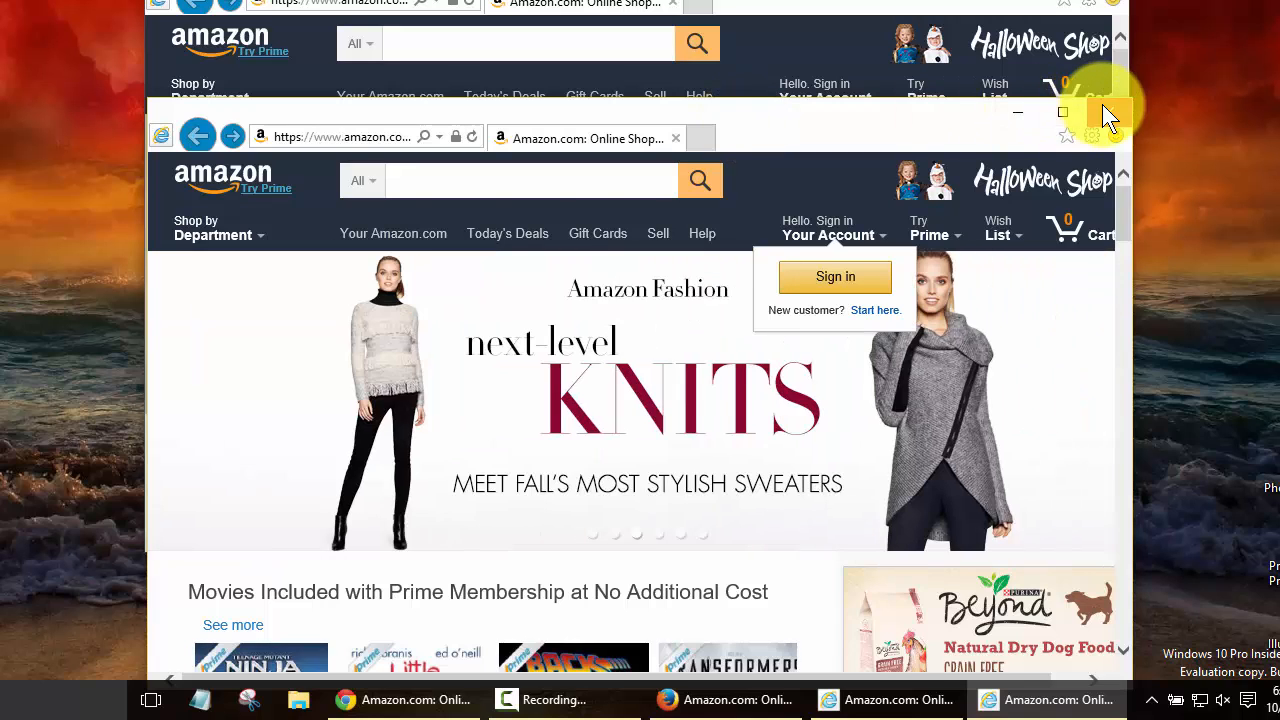
# Close the second Internet Explorer window showing Amazon's fashion page.
pyautogui.click(1064, 112)
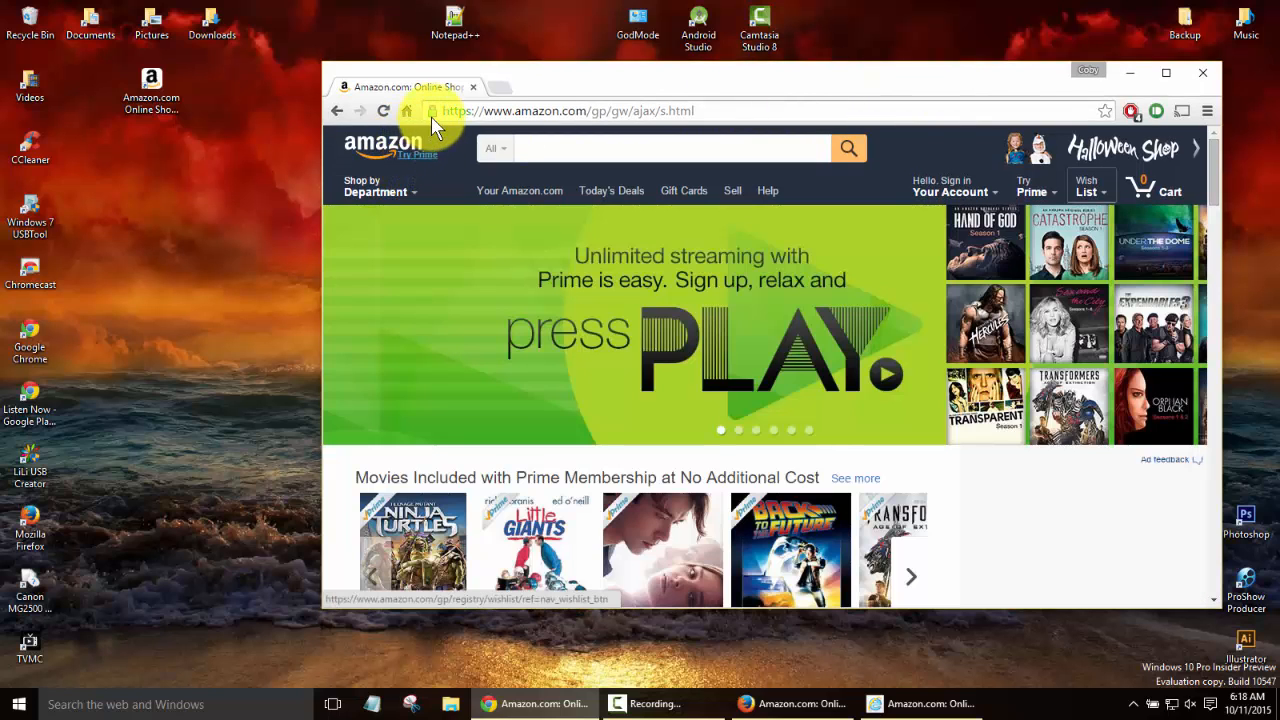
pyautogui.moveTo(432, 112)
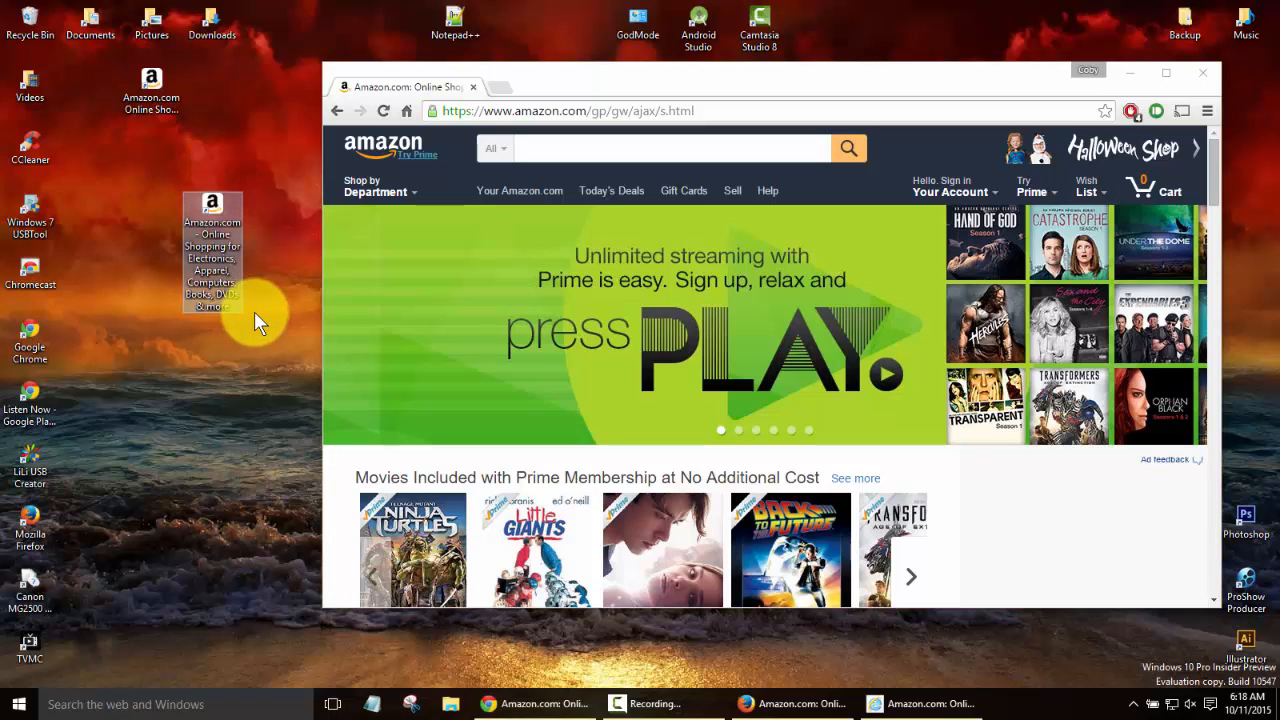
pyautogui.moveTo(216, 84)
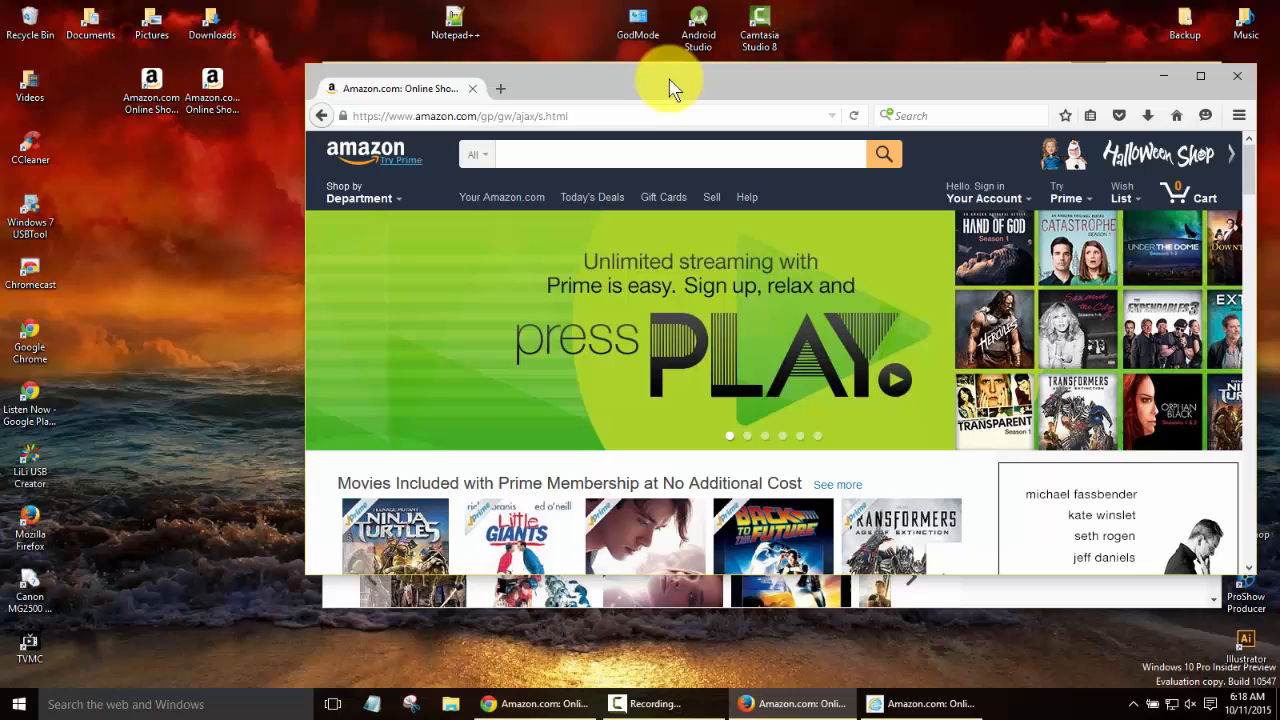
pyautogui.moveTo(596, 312)
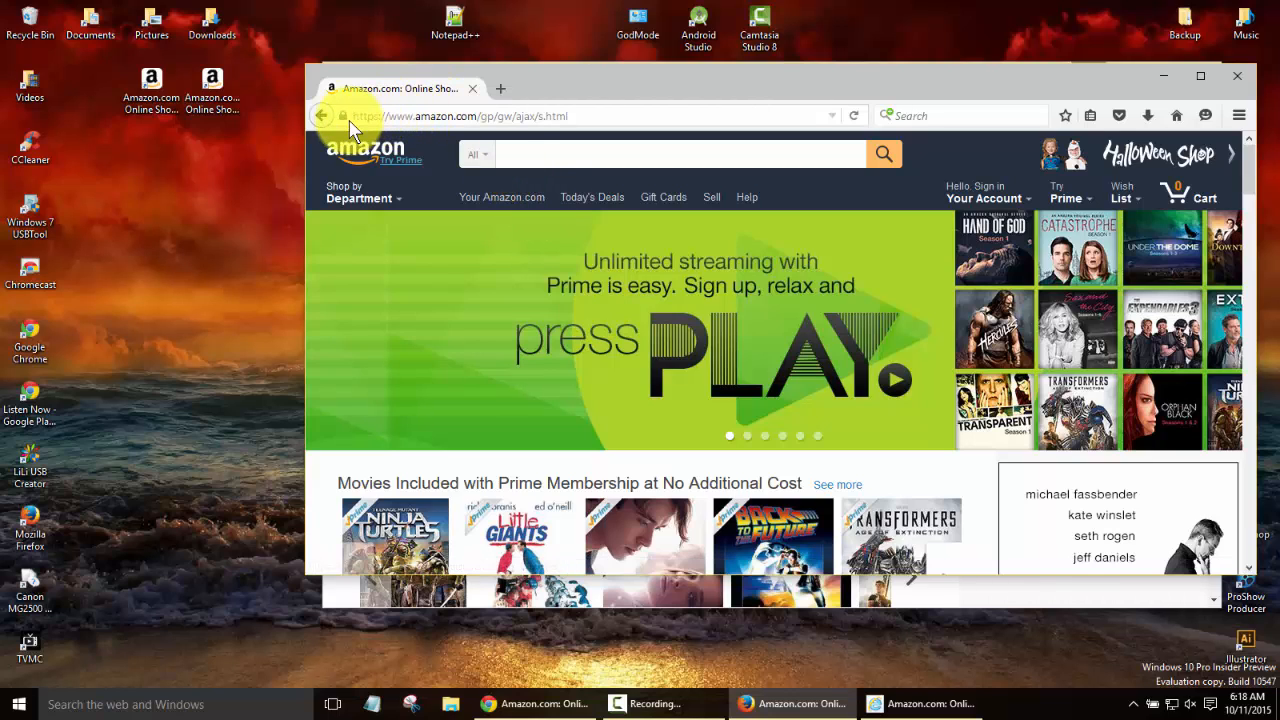
pyautogui.moveTo(344, 114)
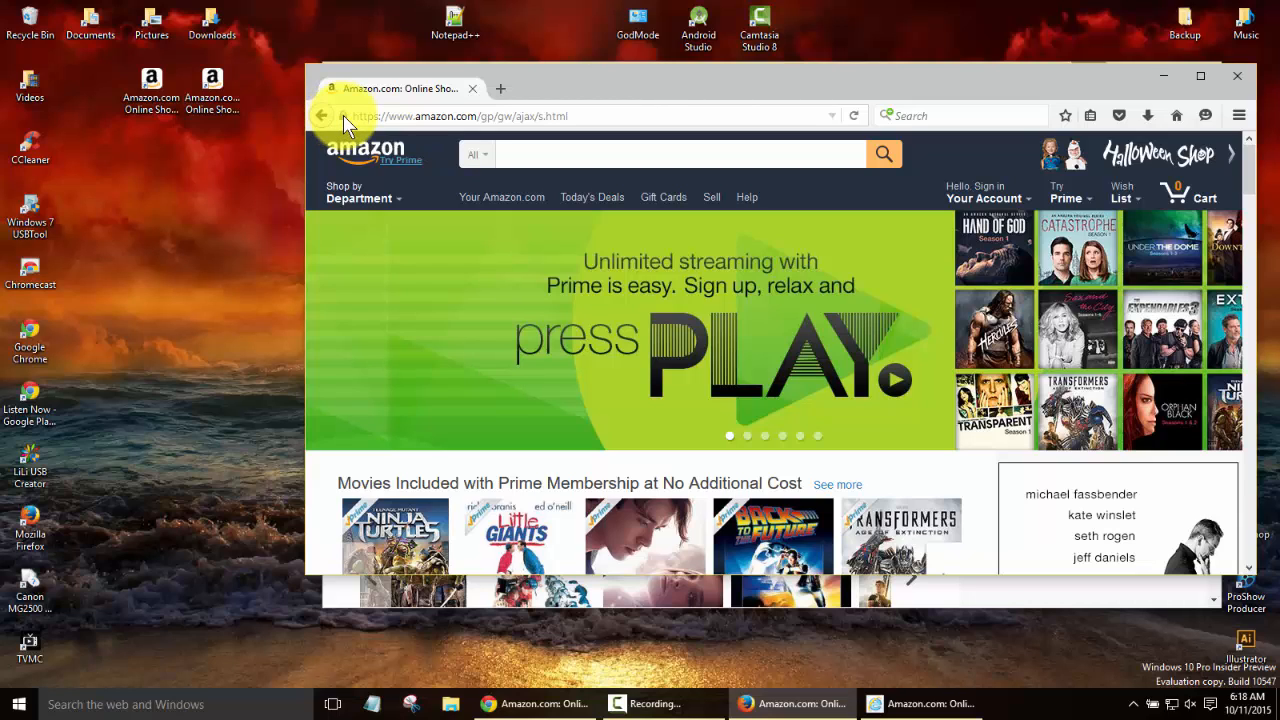
pyautogui.moveTo(360, 116)
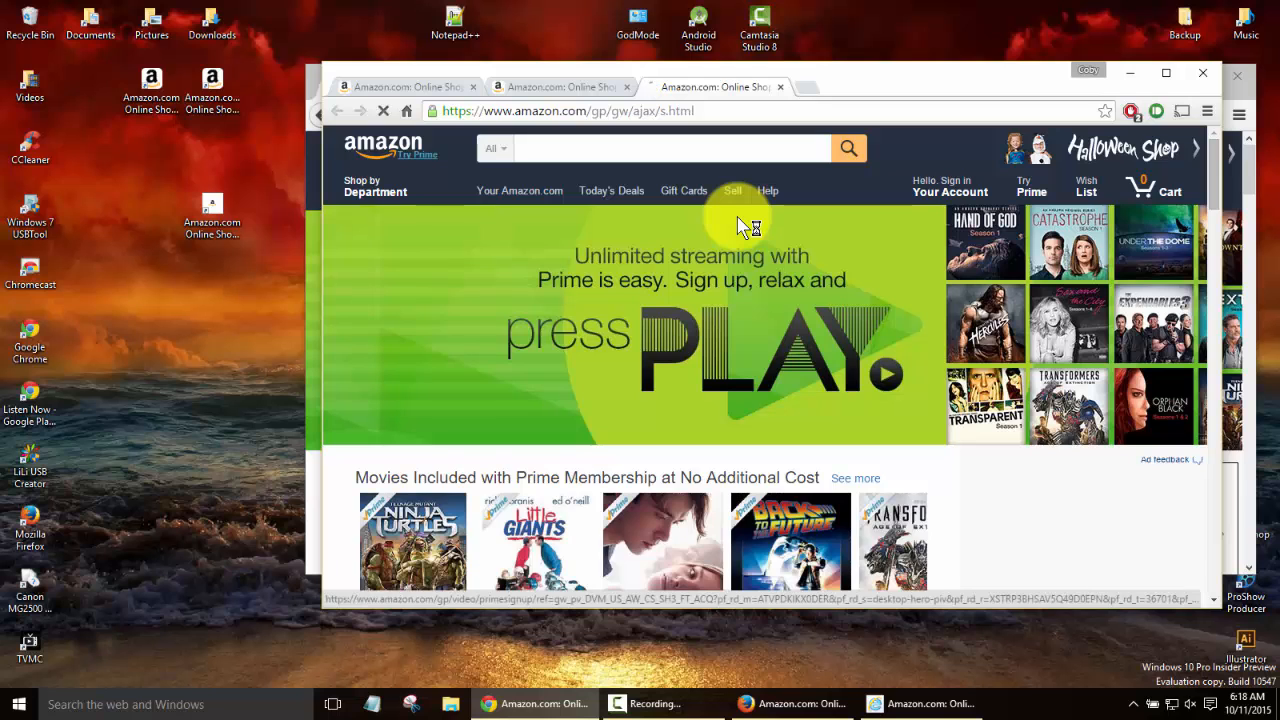
# Drag Firefox's Amazon site identity icon onto the desktop as a third shortcut.
pyautogui.click(780, 88)
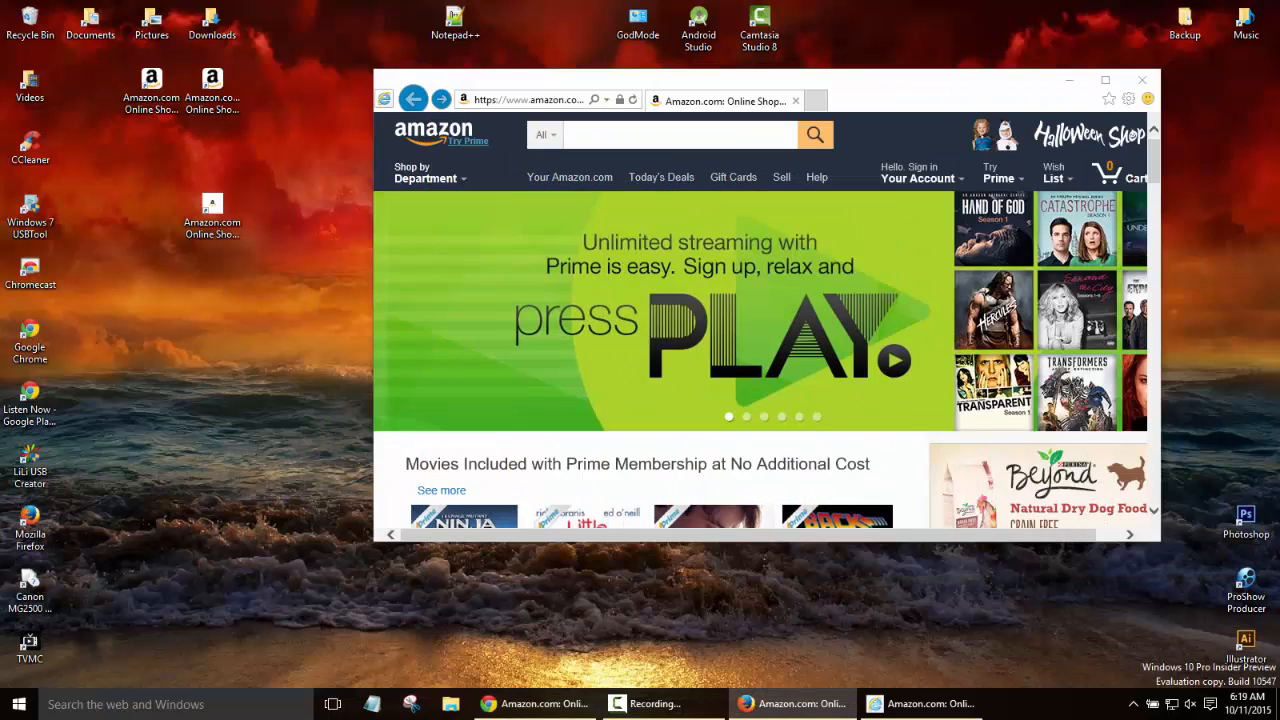
pyautogui.moveTo(864, 88)
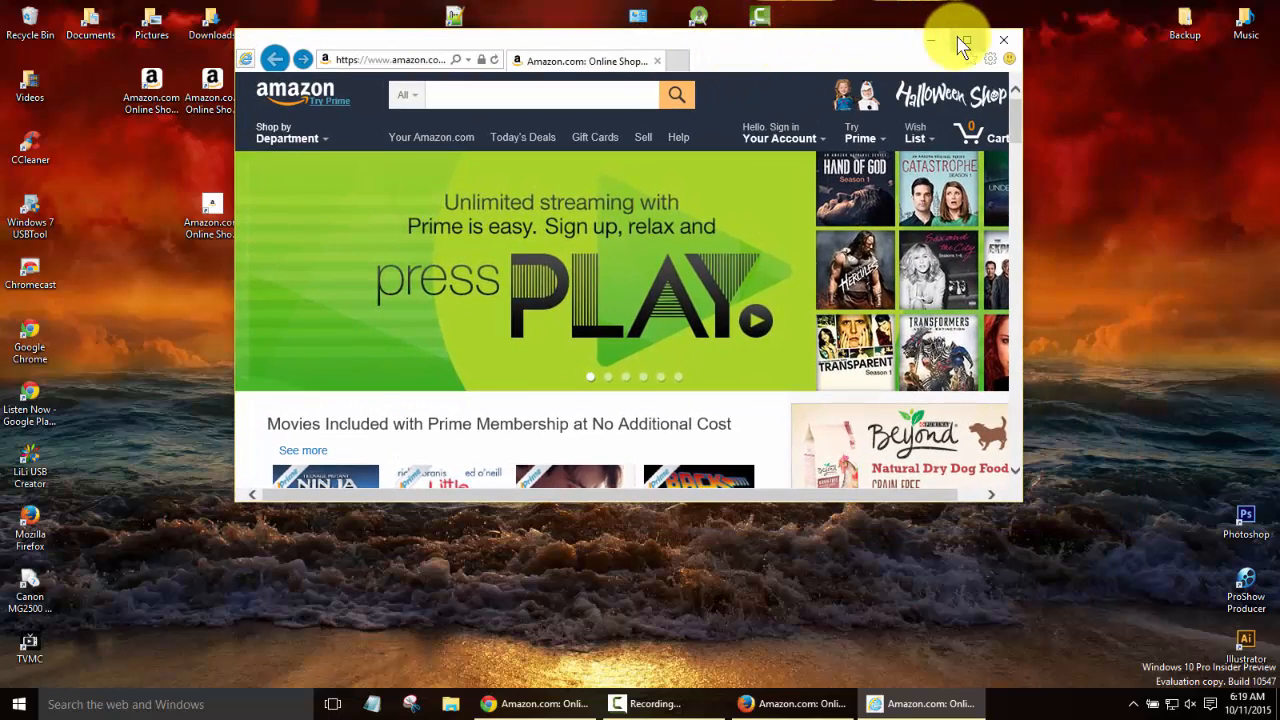
# Restore the Internet Explorer Amazon window over the desktop.
pyautogui.click(958, 40)
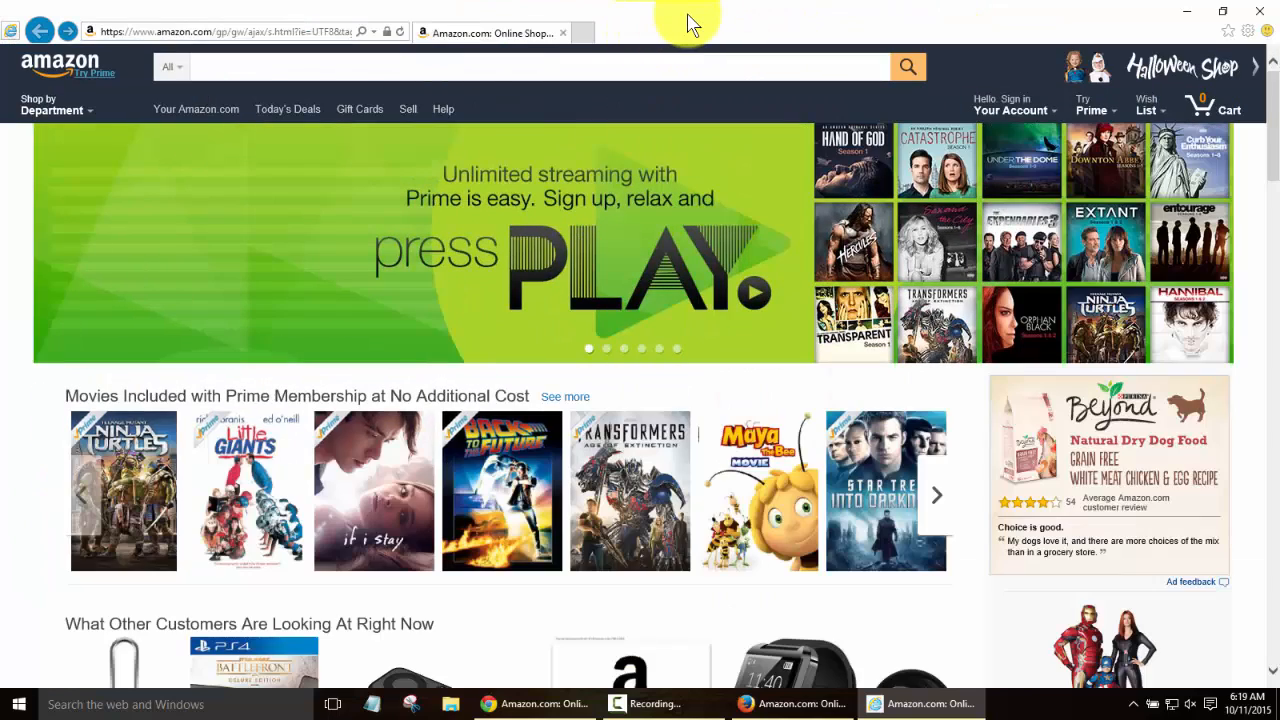
pyautogui.moveTo(356, 264)
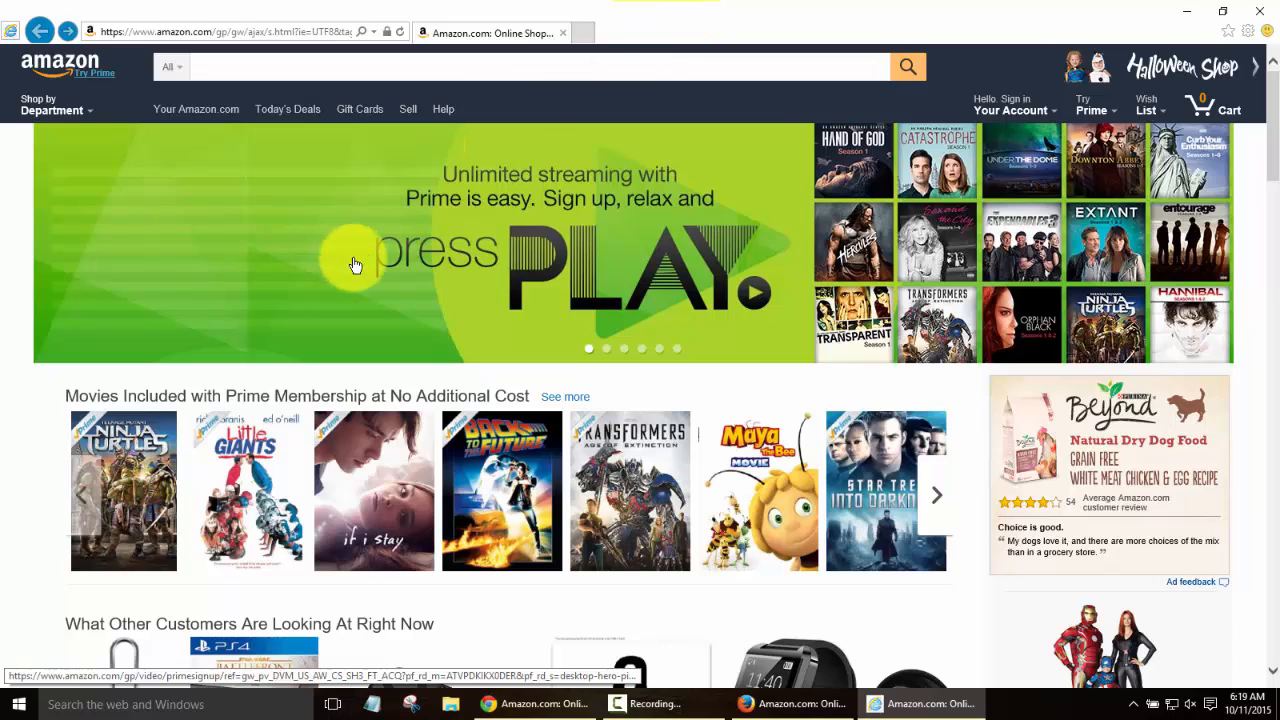
pyautogui.click(52, 104)
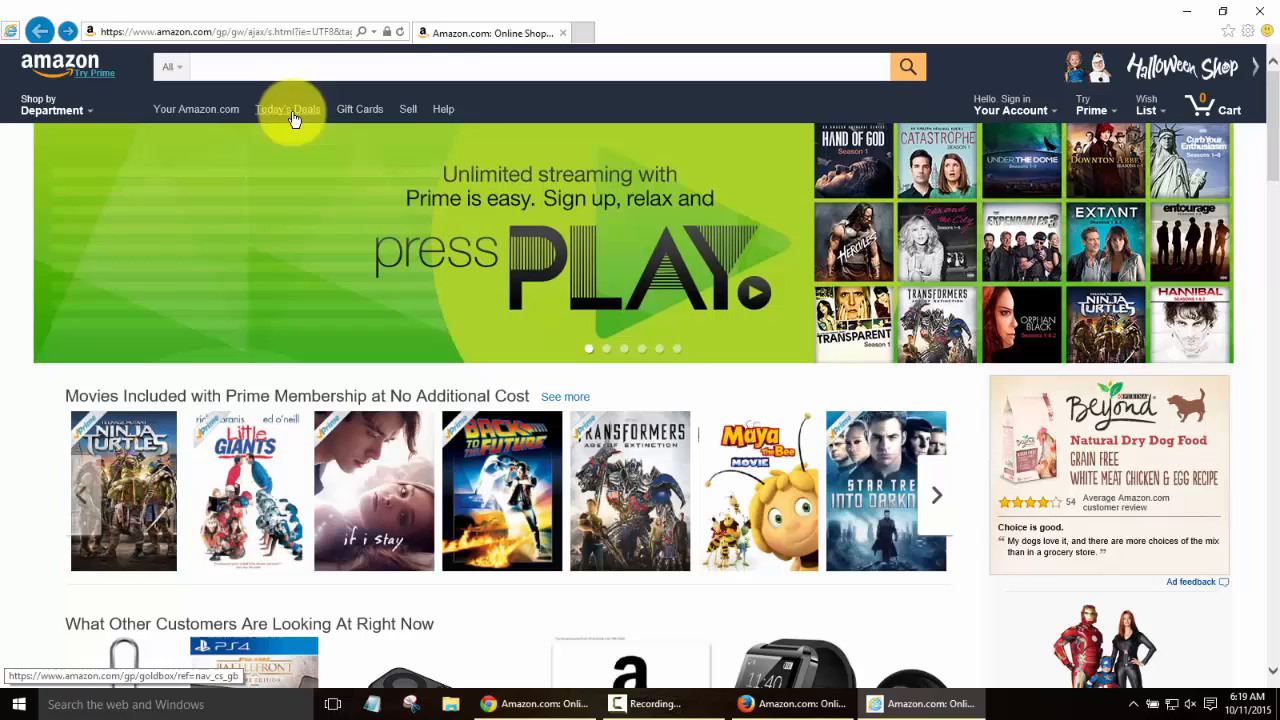
pyautogui.click(1244, 12)
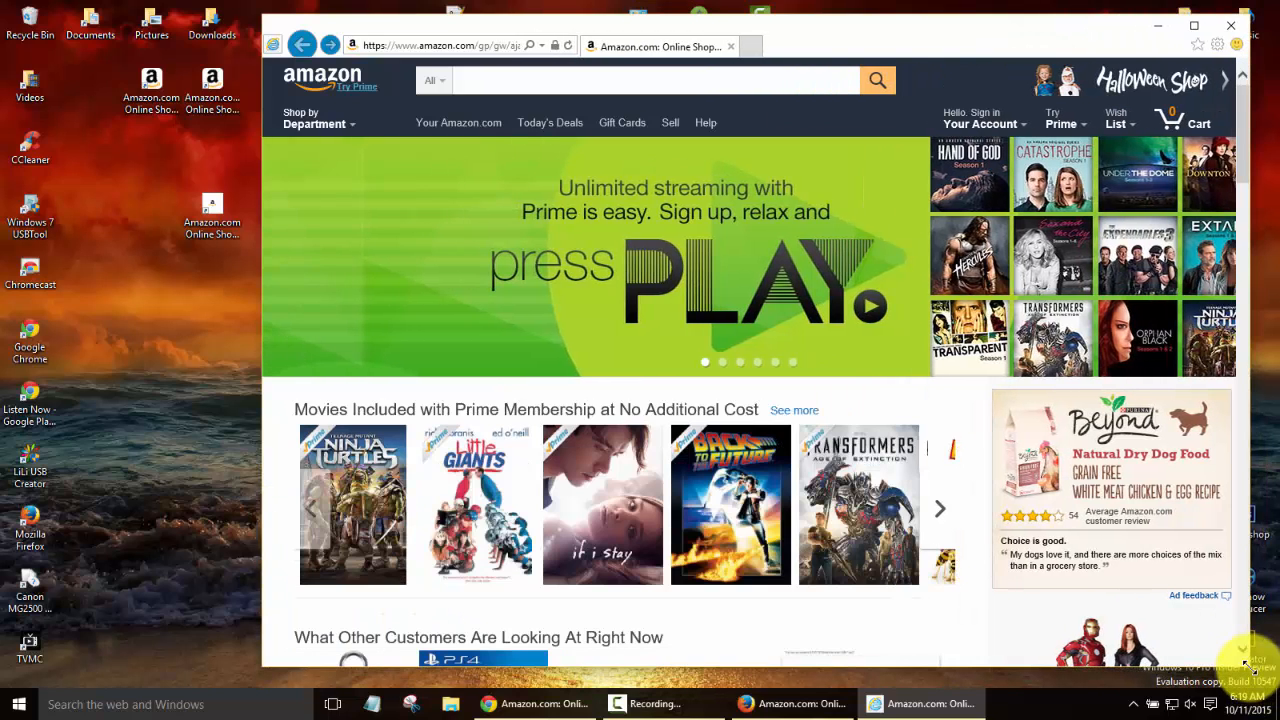
pyautogui.moveTo(1010, 130)
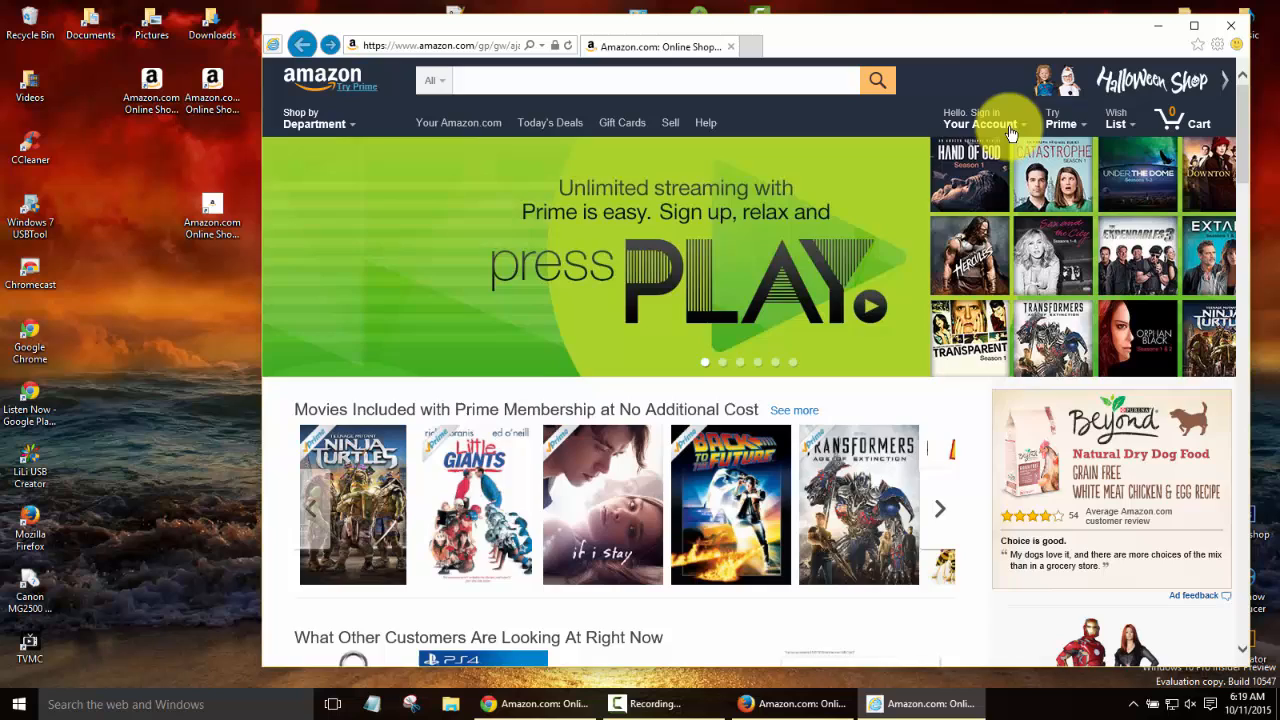
pyautogui.click(1116, 118)
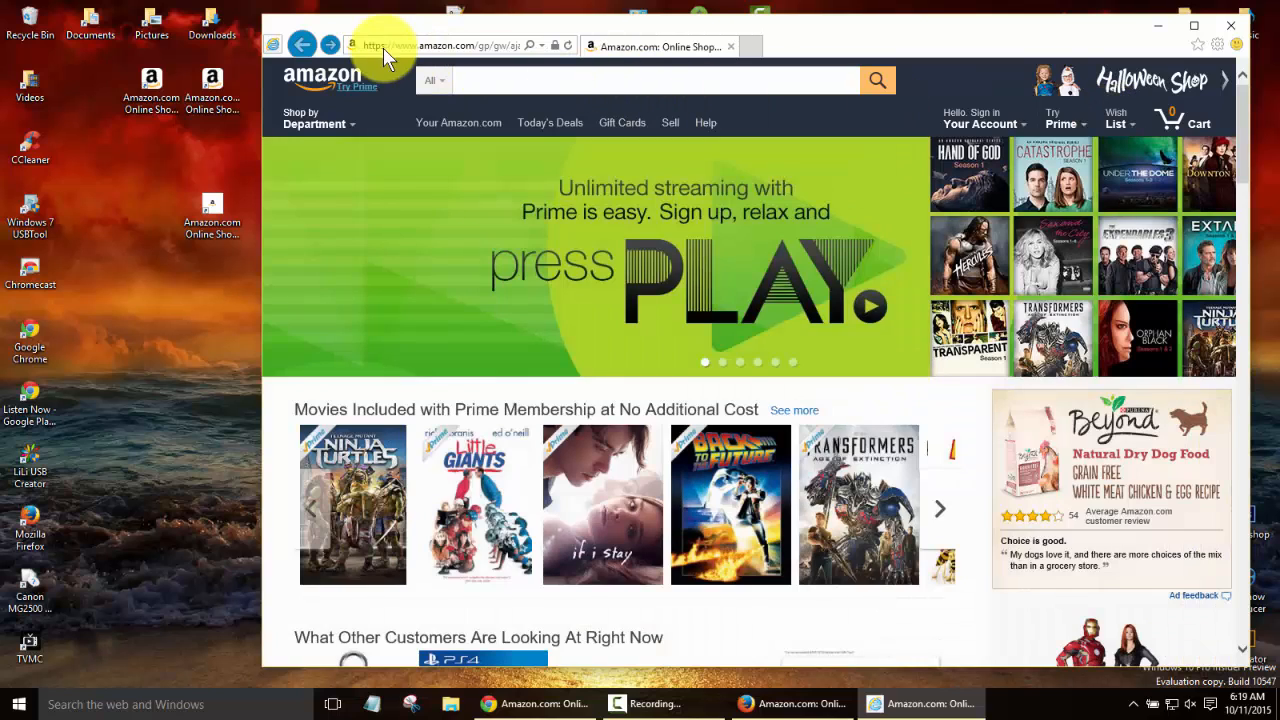
pyautogui.moveTo(1140, 128)
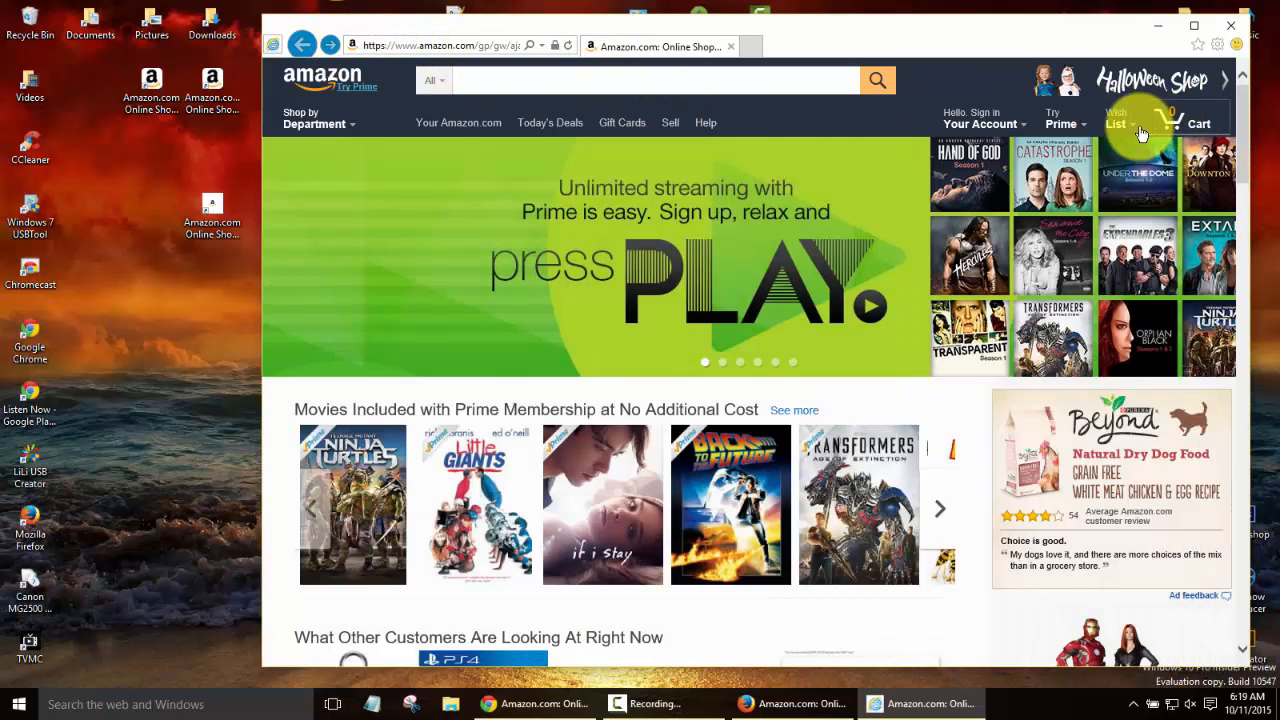
# Drag the Wish List link onto the desktop and confirm the Windows Security prompt.
pyautogui.click(1116, 124)
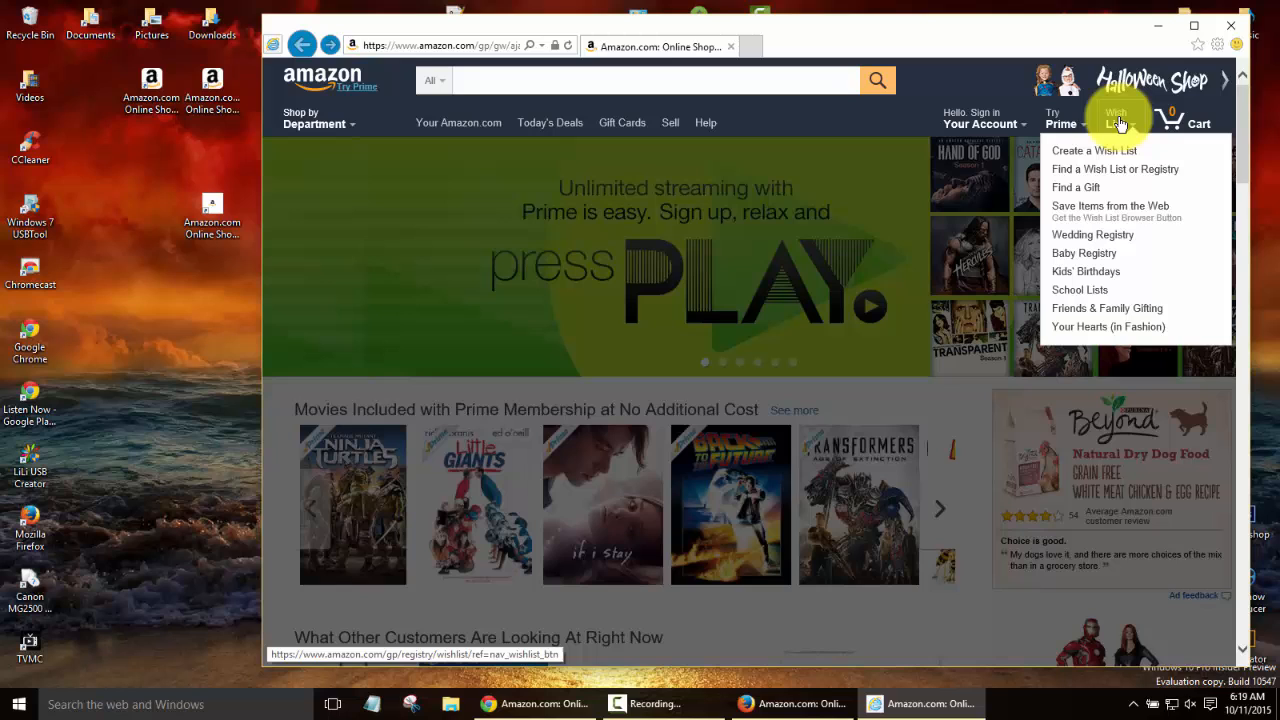
pyautogui.moveTo(130, 320)
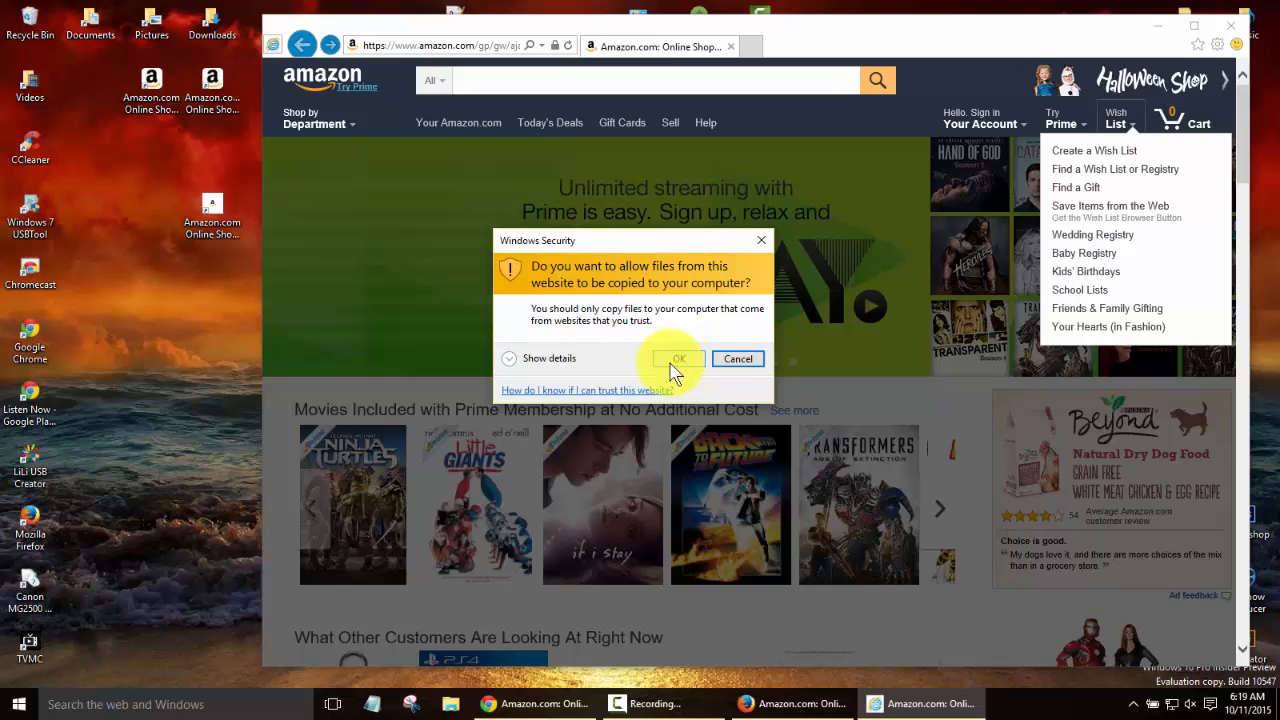
pyautogui.click(678, 358)
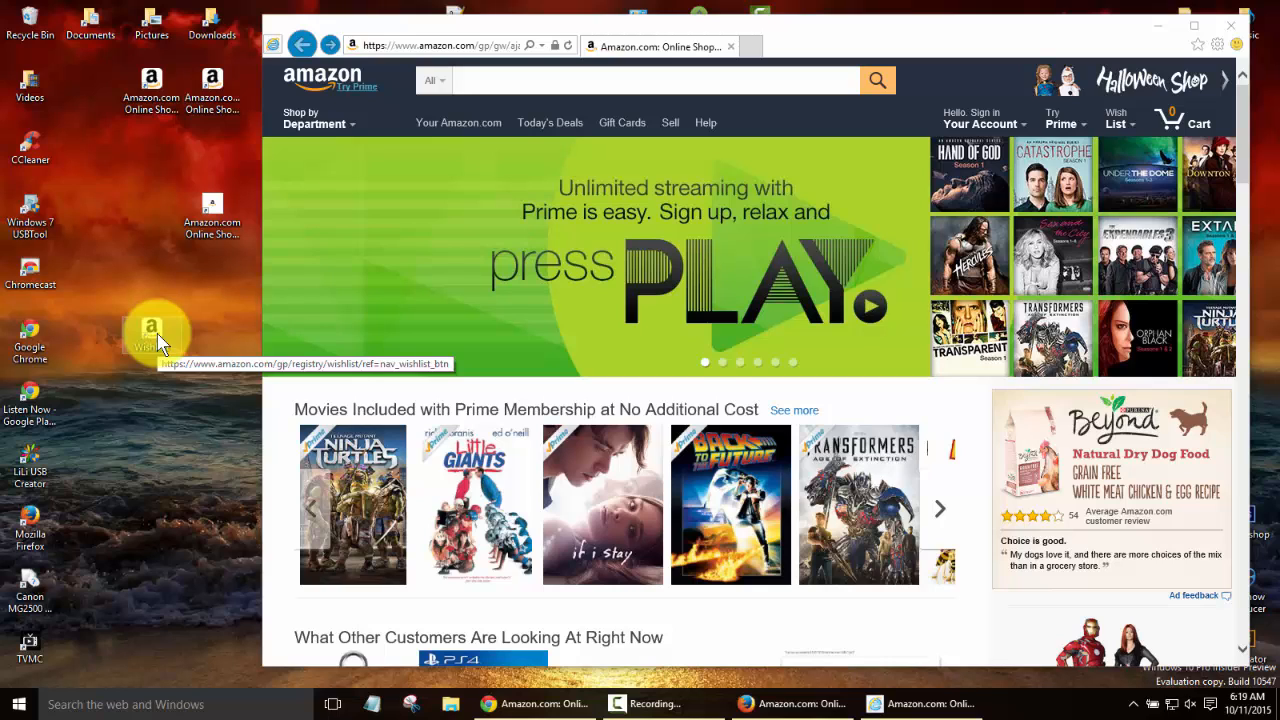
pyautogui.moveTo(1058, 492)
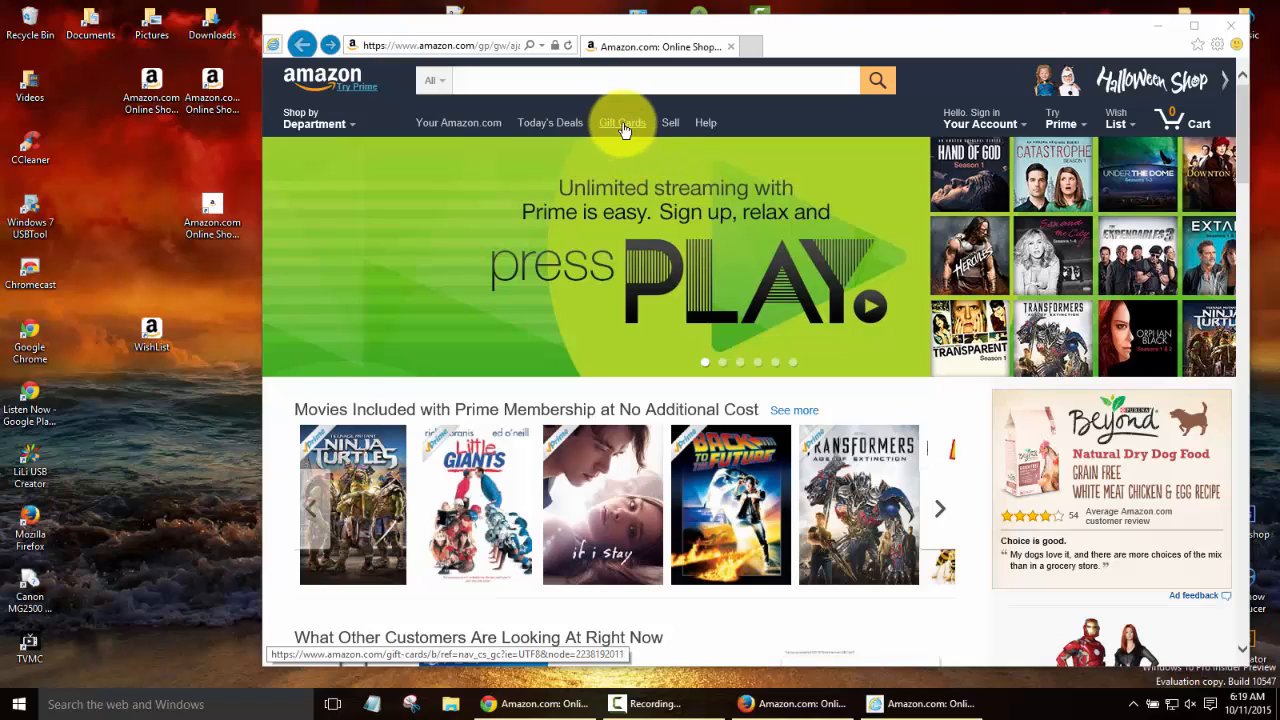
pyautogui.moveTo(708, 122)
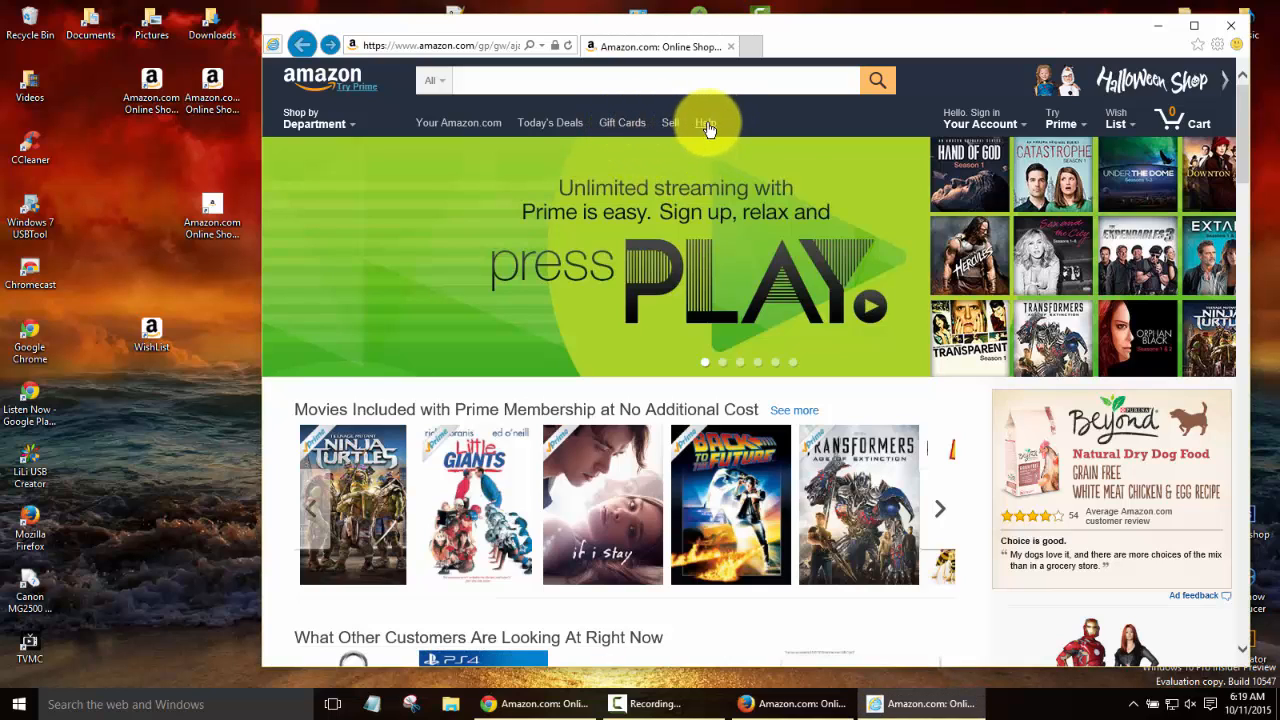
pyautogui.moveTo(180, 450)
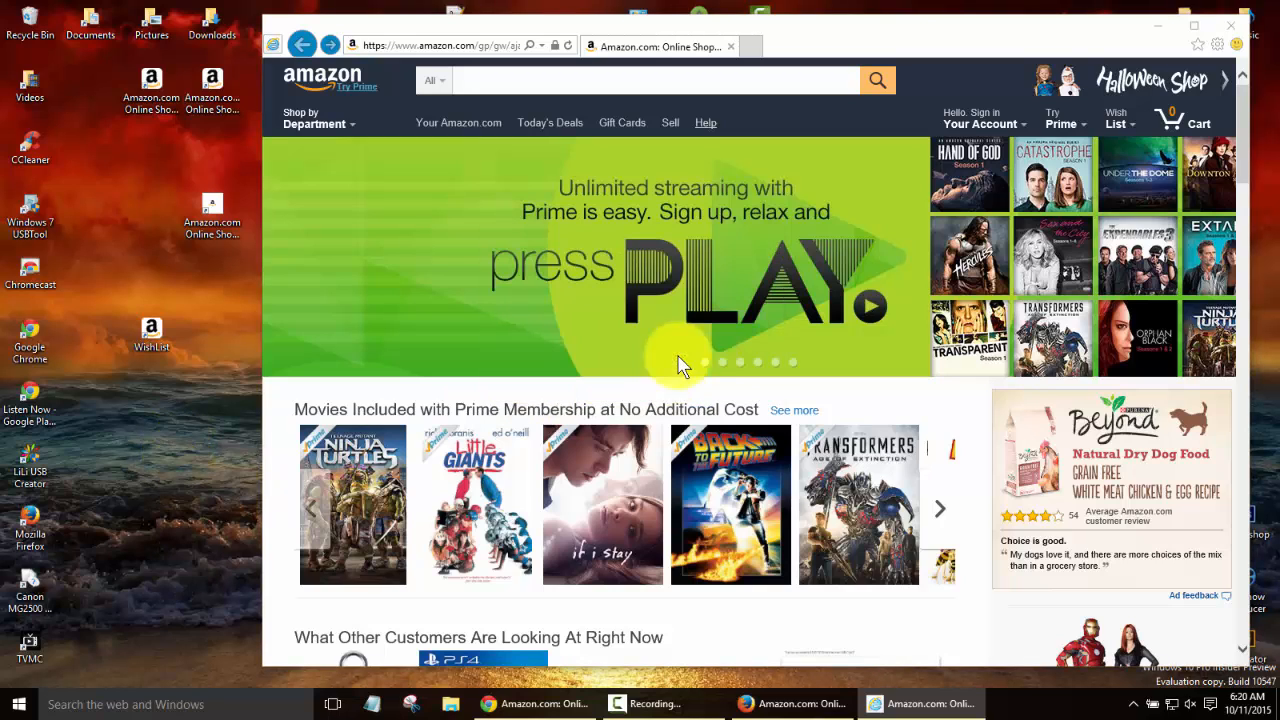
pyautogui.moveTo(280, 500)
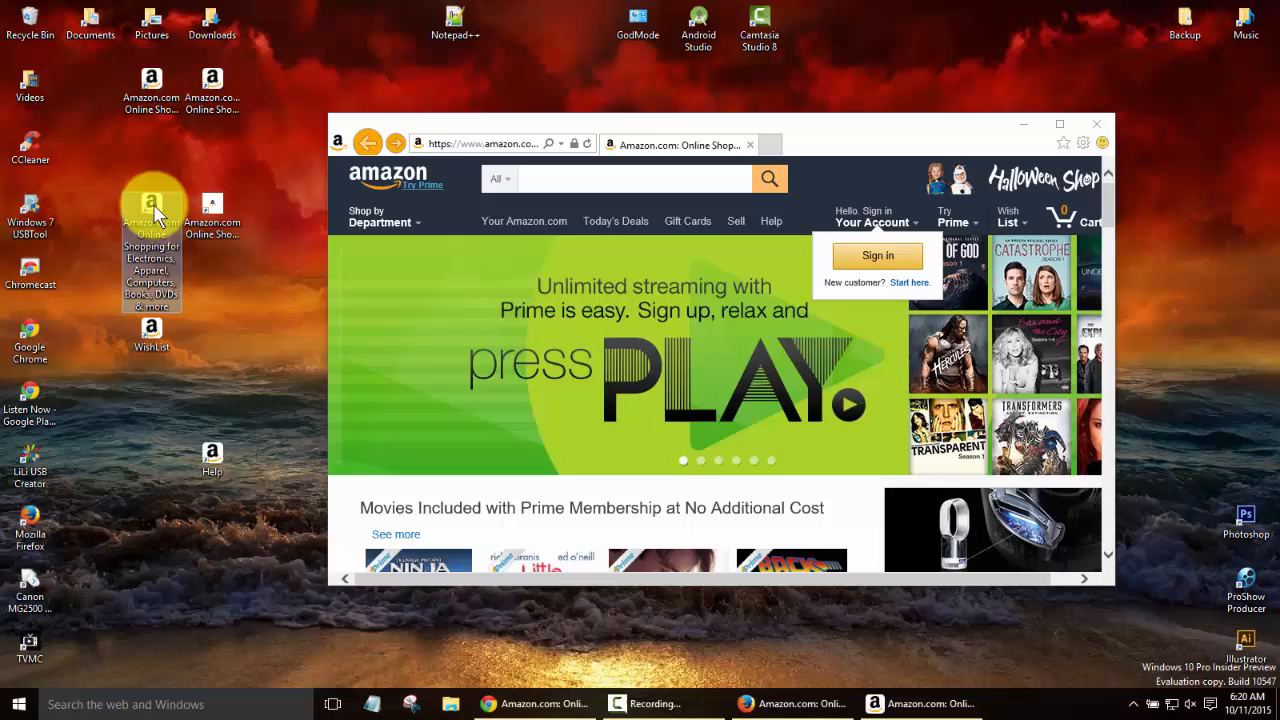
pyautogui.rightClick(152, 216)
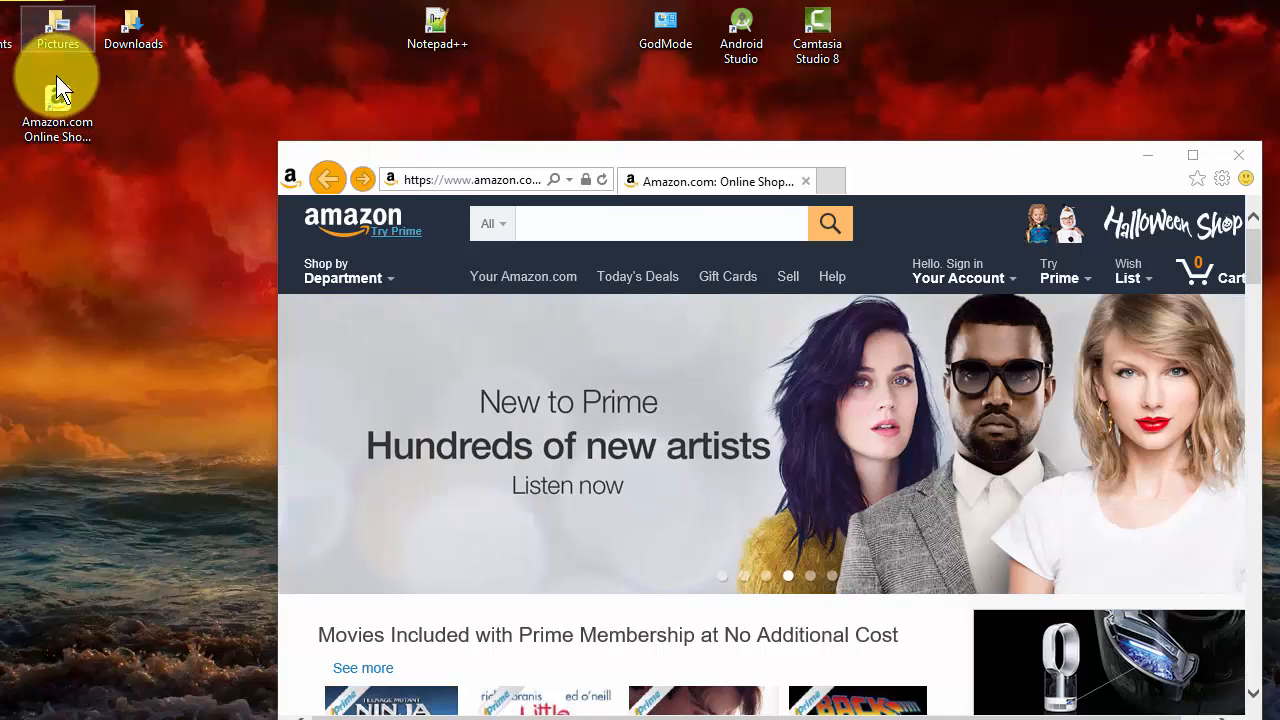
pyautogui.moveTo(160, 356)
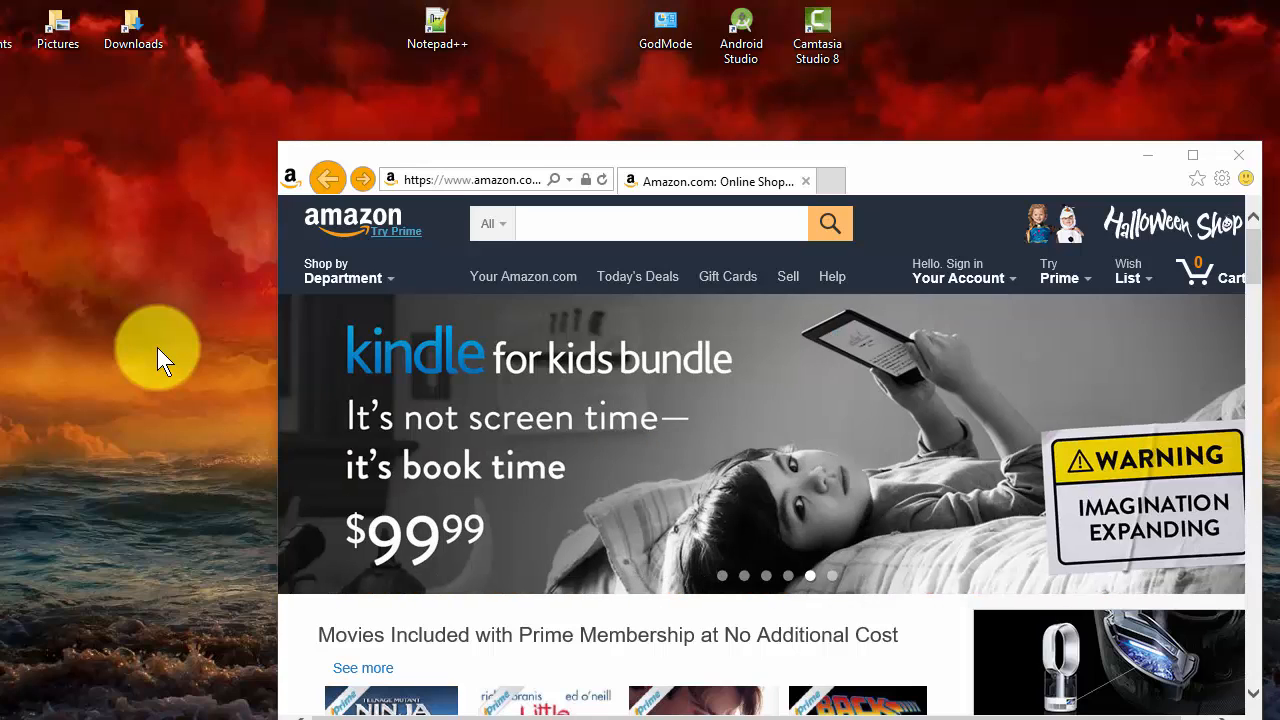
pyautogui.moveTo(170, 324)
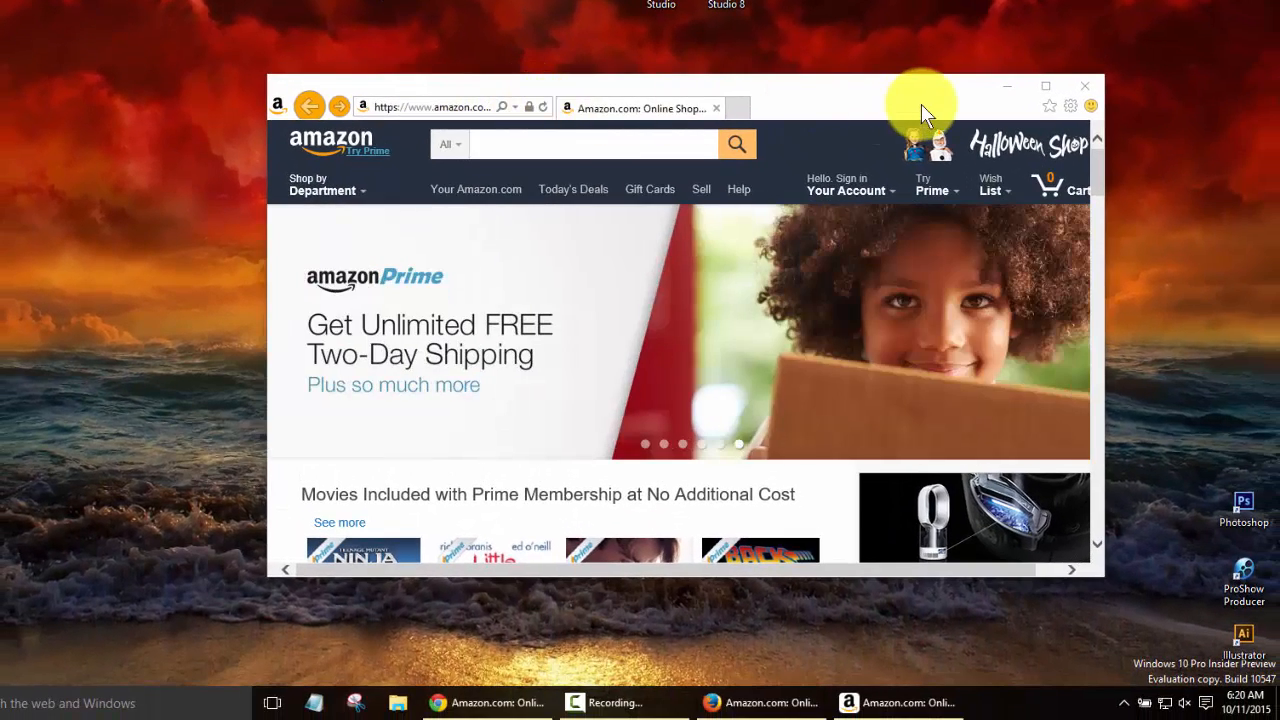
pyautogui.moveTo(424, 108)
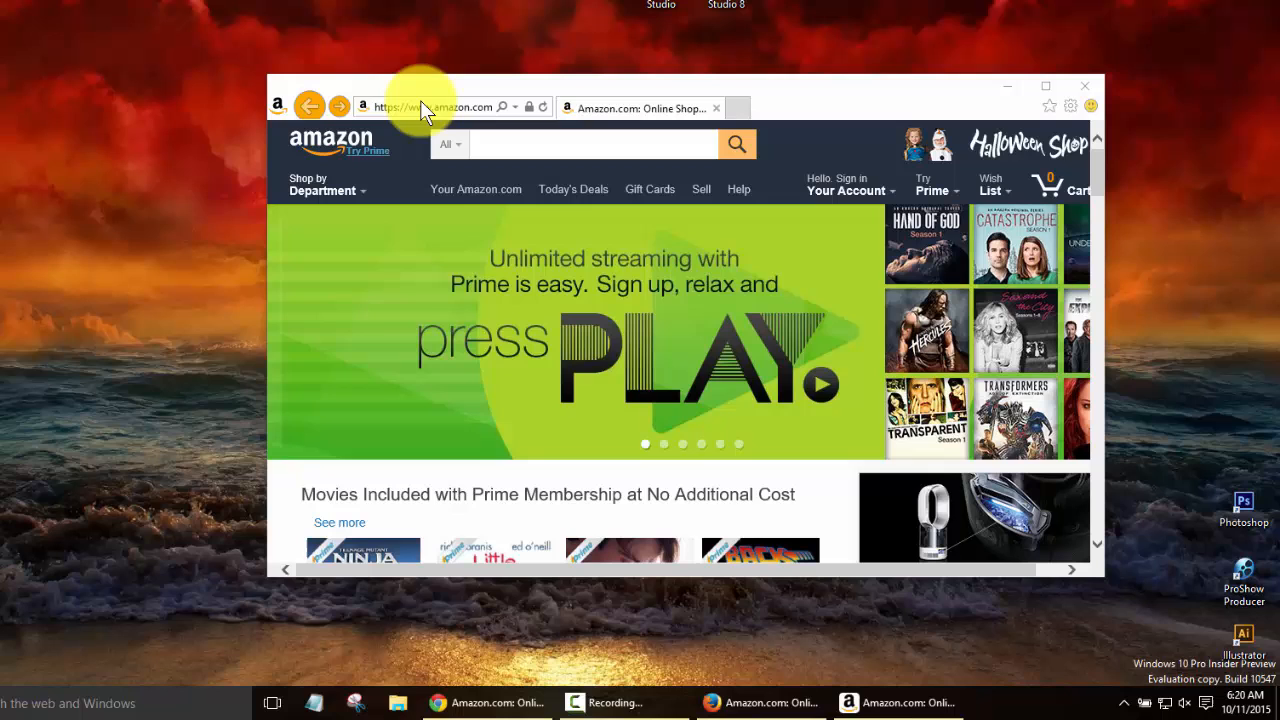
pyautogui.moveTo(756, 92)
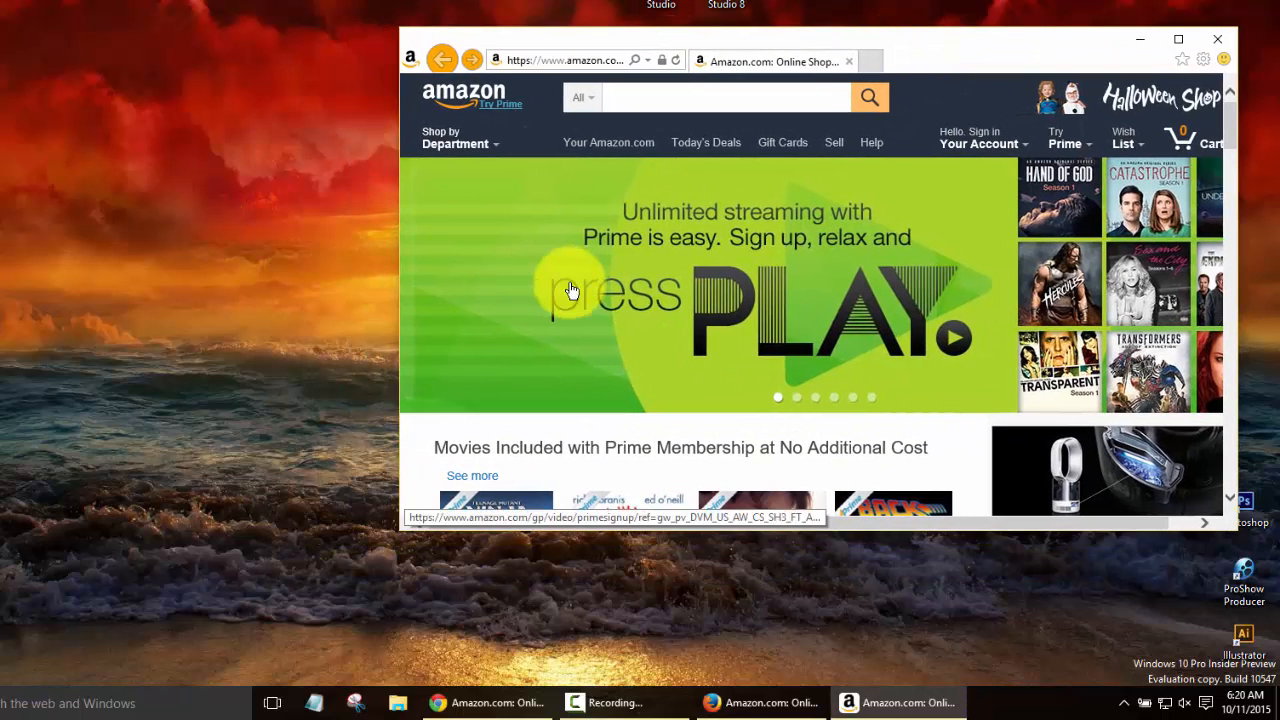
pyautogui.moveTo(200, 224)
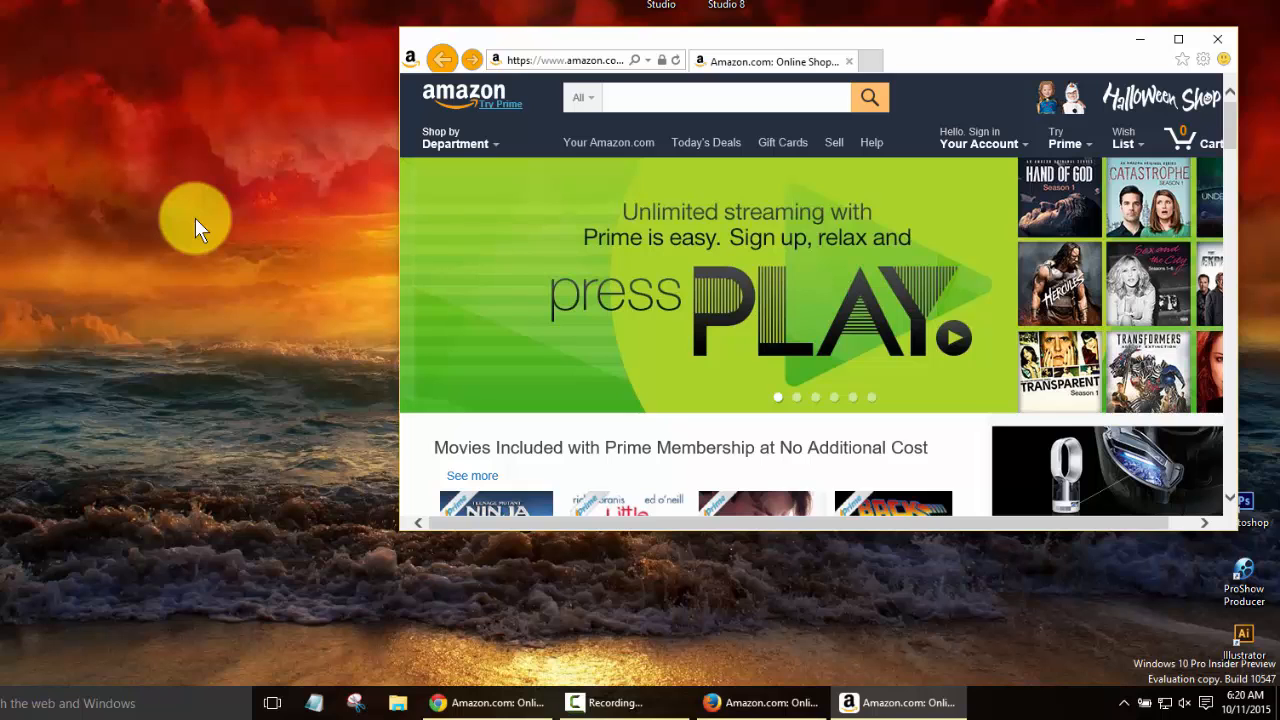
pyautogui.moveTo(1184, 64)
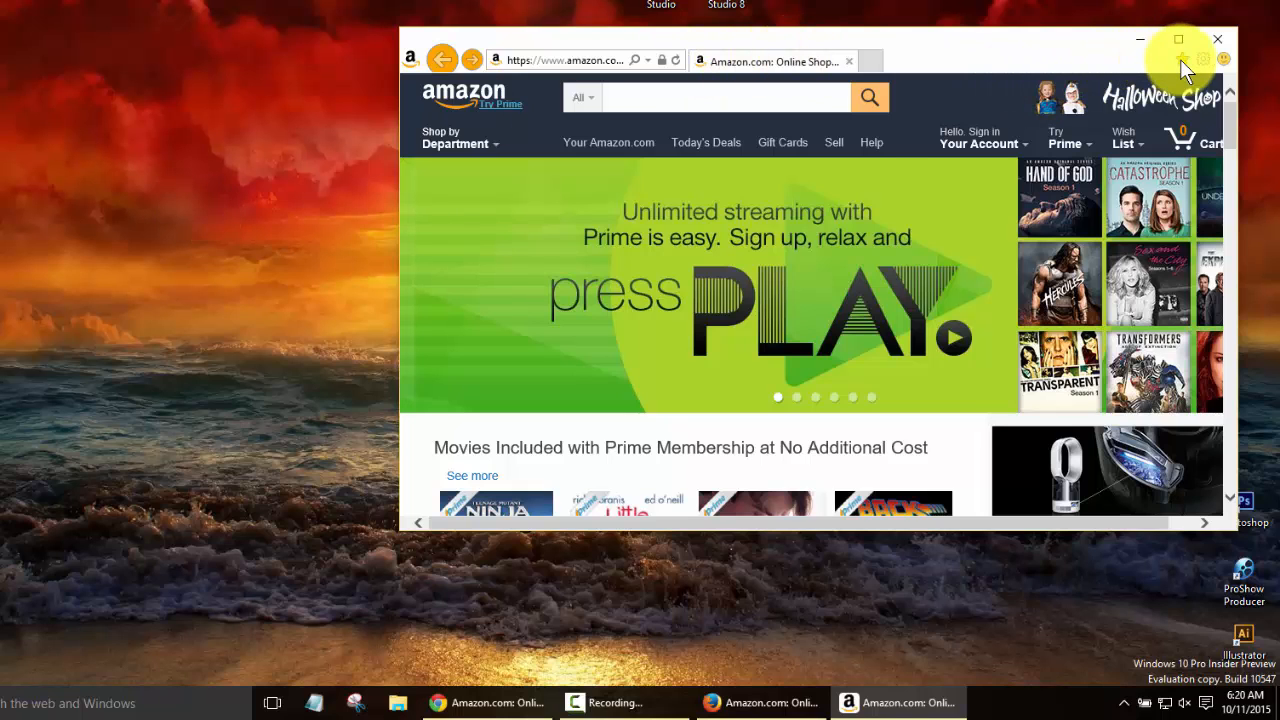